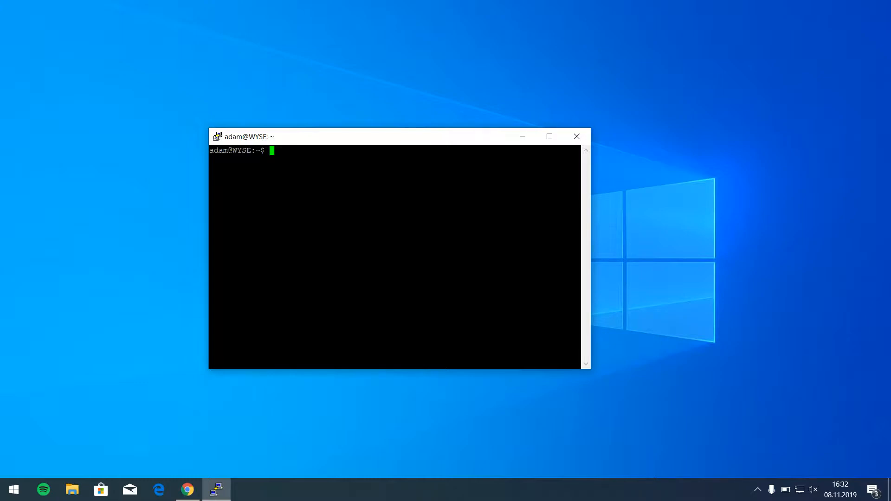
Check disk usage with df -h, then as root install htop and launch it once.
type("df -h")
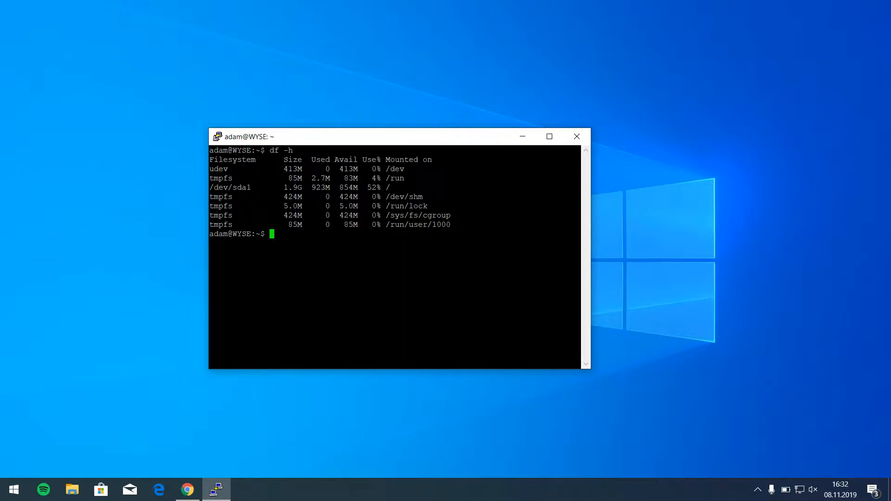
type("htop")
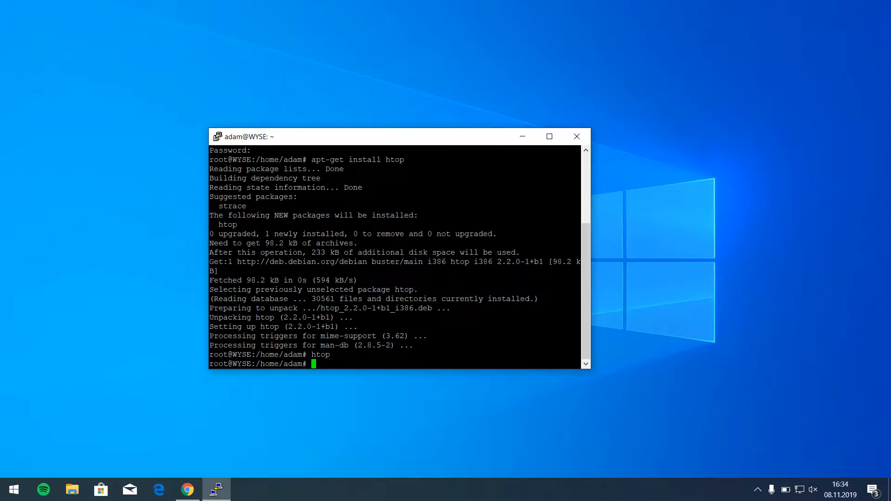
Refresh package lists with apt-get update and run apt-get upgrade (nothing to upgrade).
type("apt-get update")
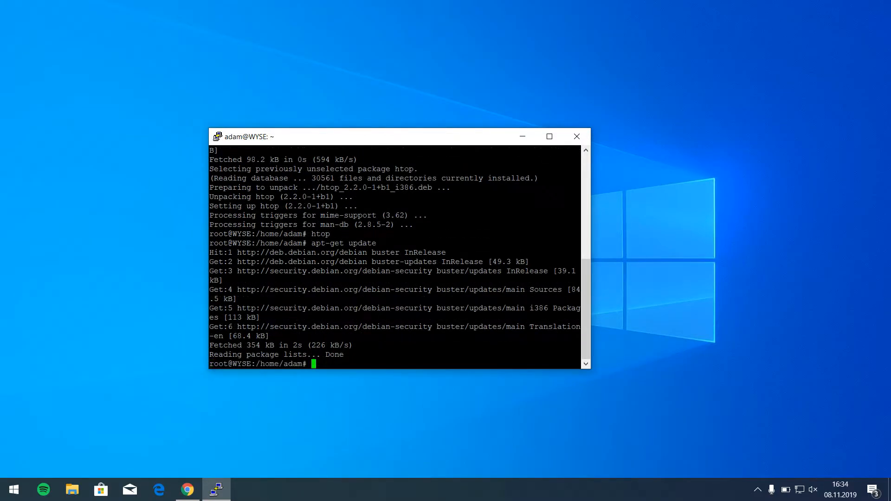
type("apt-get upgrade")
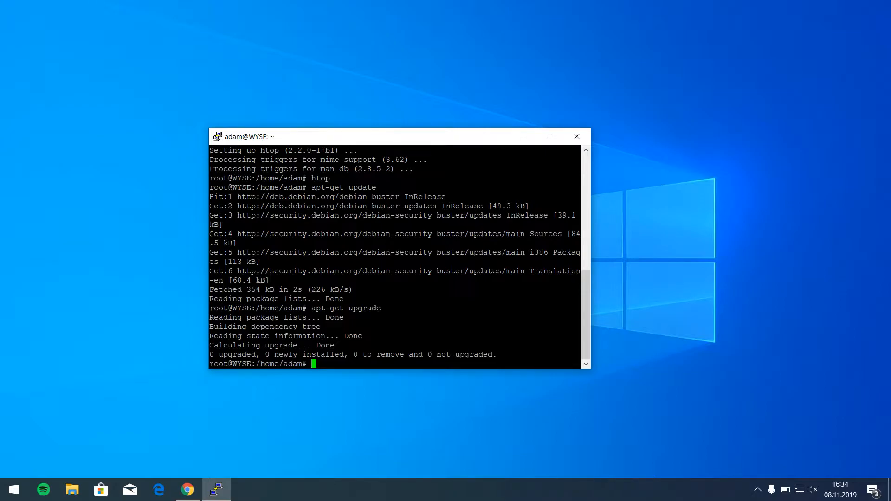
Begin the apt-get install command for the Python tools, git and libyaml packages.
type("apt-get")
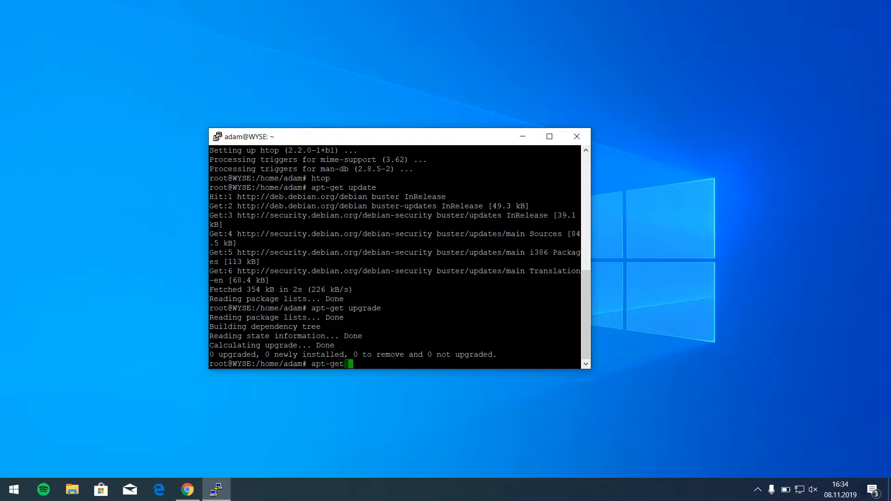
type("install python-pip python-dev python-setuptools python-virtualenv git libyaml-")
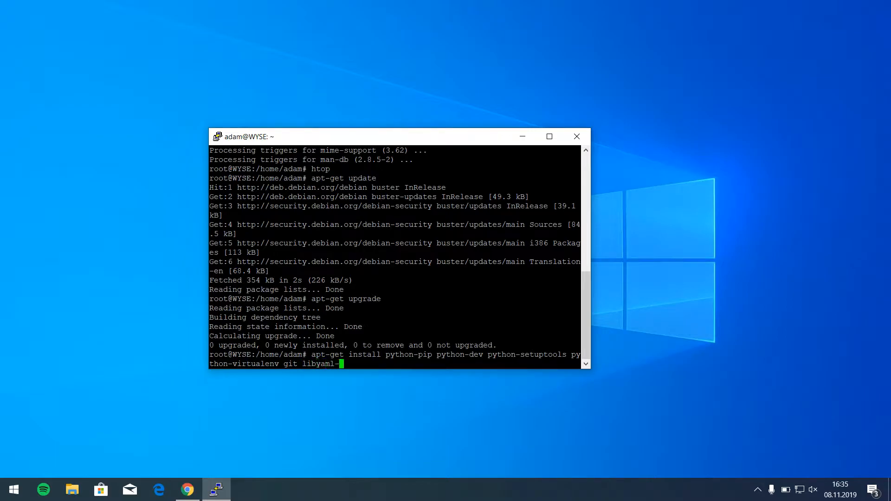
Install python-pip, python-dev, setuptools, virtualenv, git and libyaml-dev, confirming with y.
key("Return")
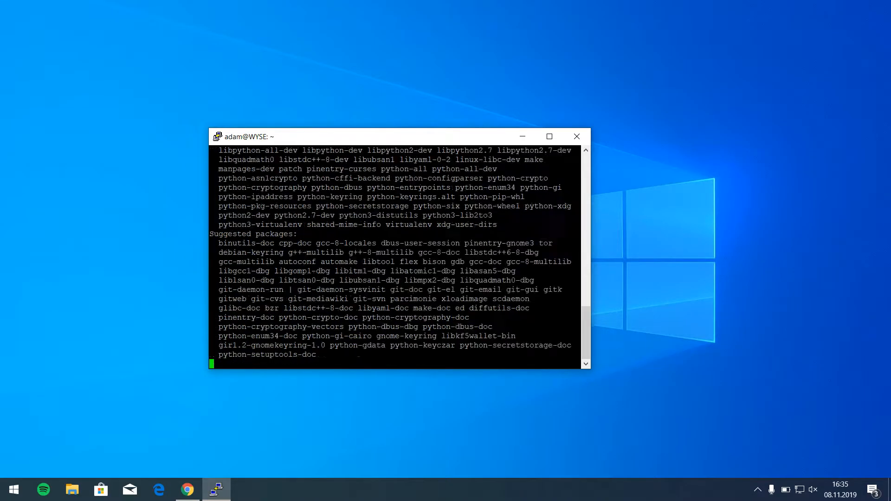
type("y")
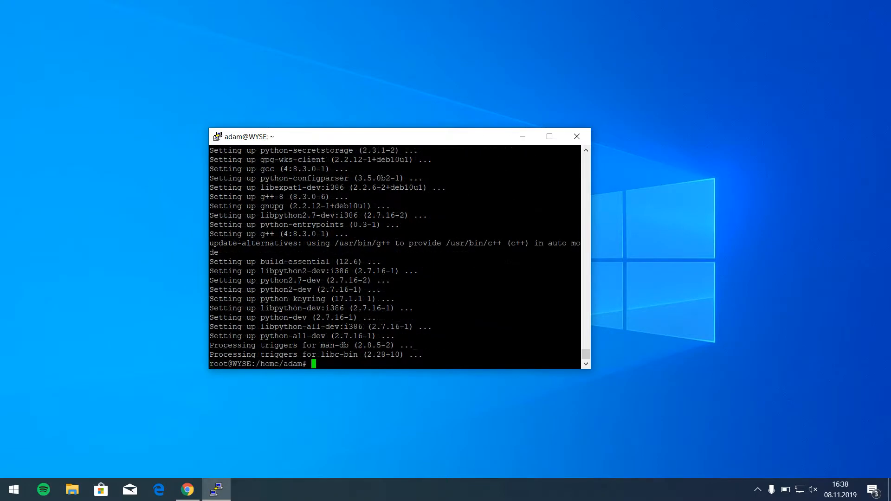
Check disk usage, then clear apt's package cache with apt-get clean to free space.
type("df -h")
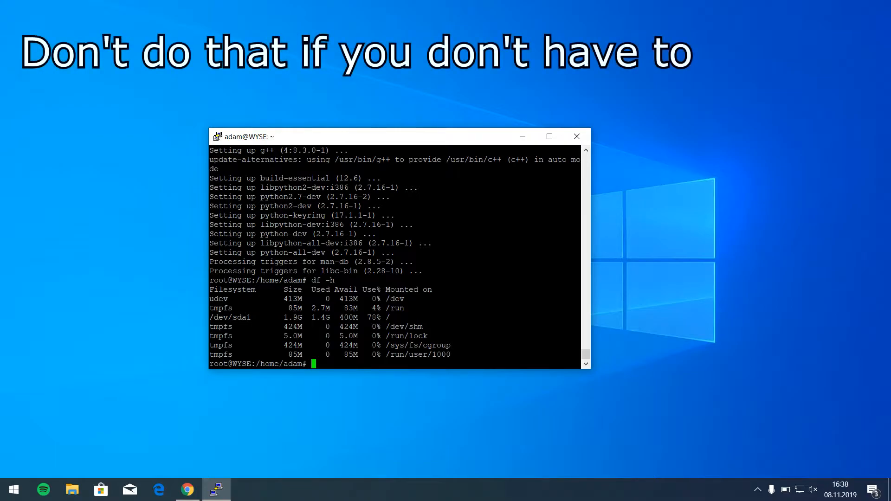
type("apt-g")
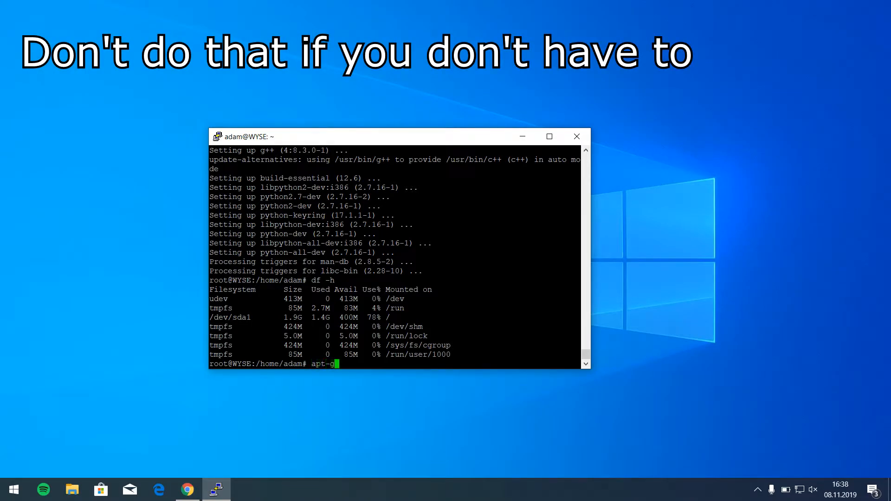
type("et")
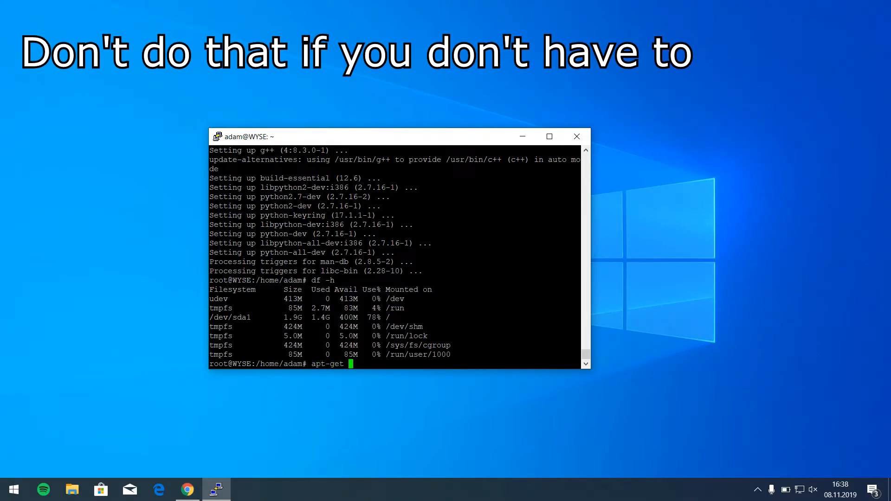
type("clean")
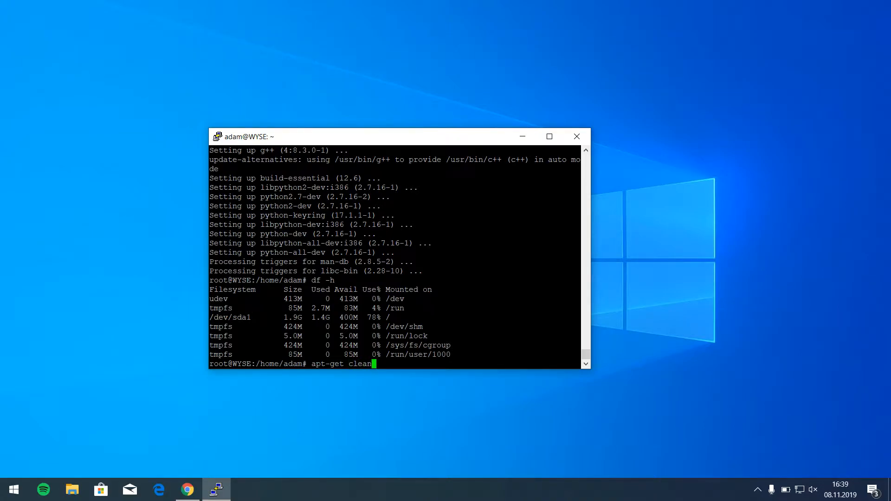
key("Return")
type("df -h")
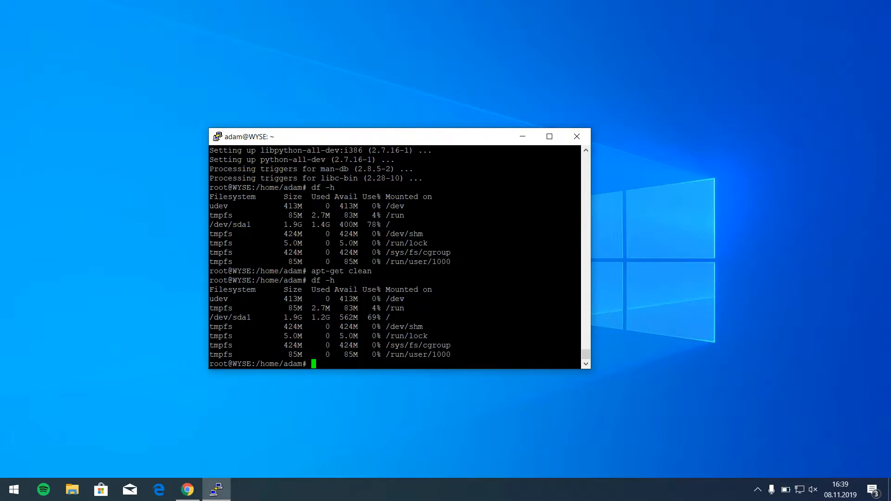
Switch back to the regular user adam with su adam.
type("su adam")
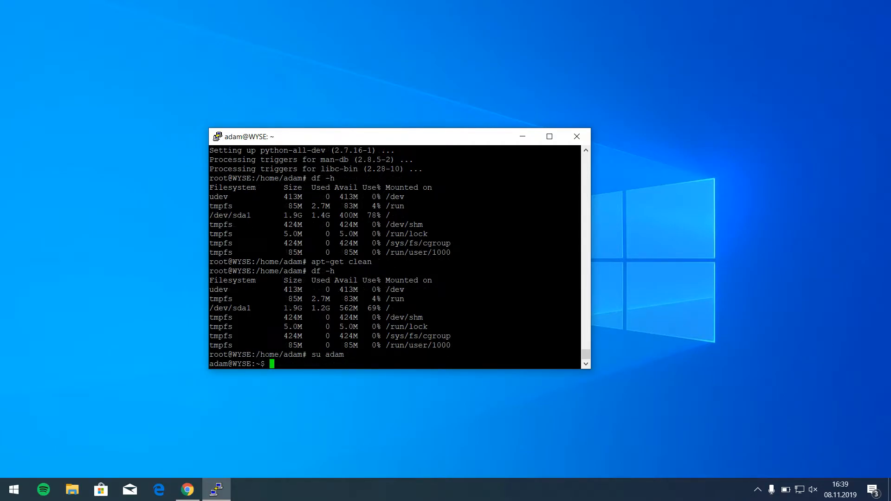
Create an OctoPrint folder in adam's home and set up a Python virtualenv named venv inside it.
type("cd ~")
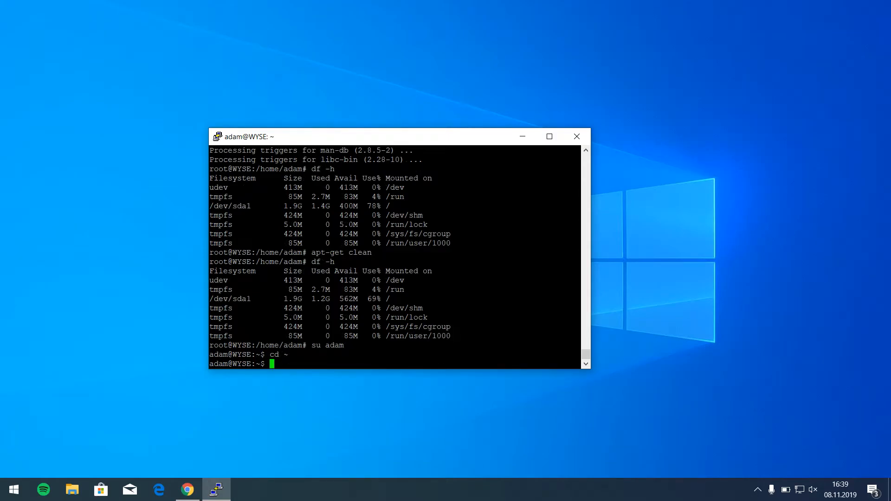
type("mkdir OctoPrint")
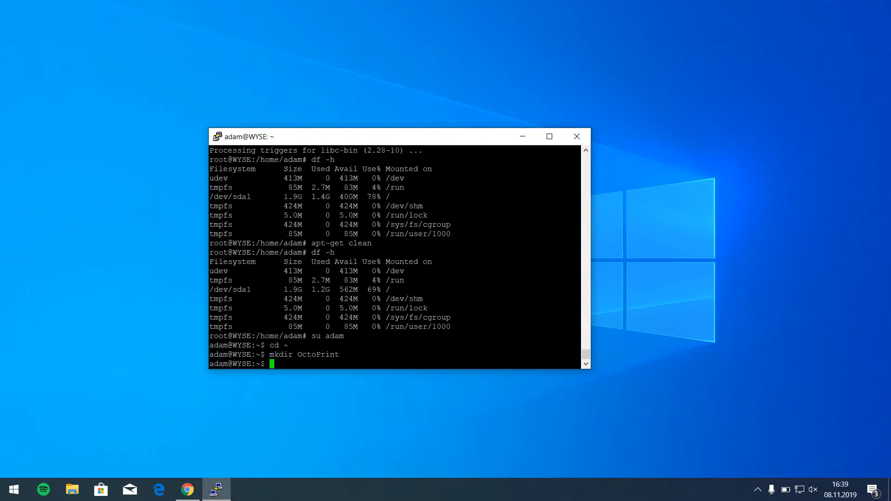
type("cd OctoPrint/")
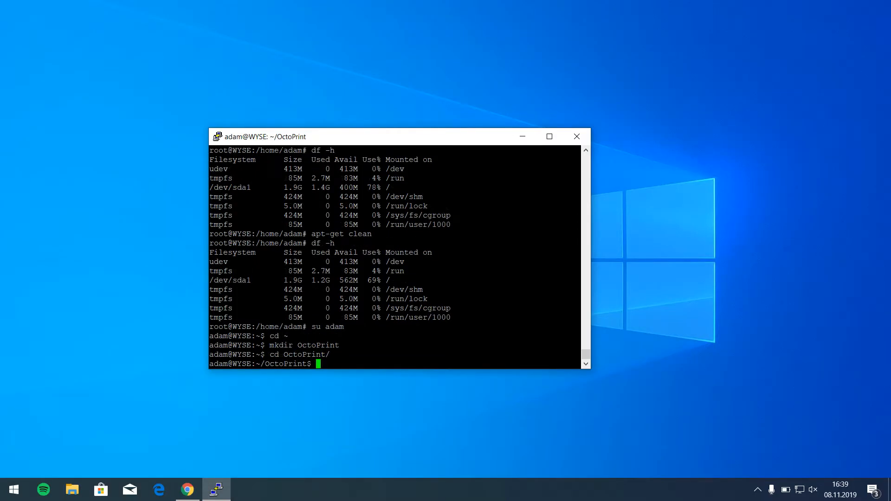
type("virtualenv venv")
type("source venv/bin/activate")
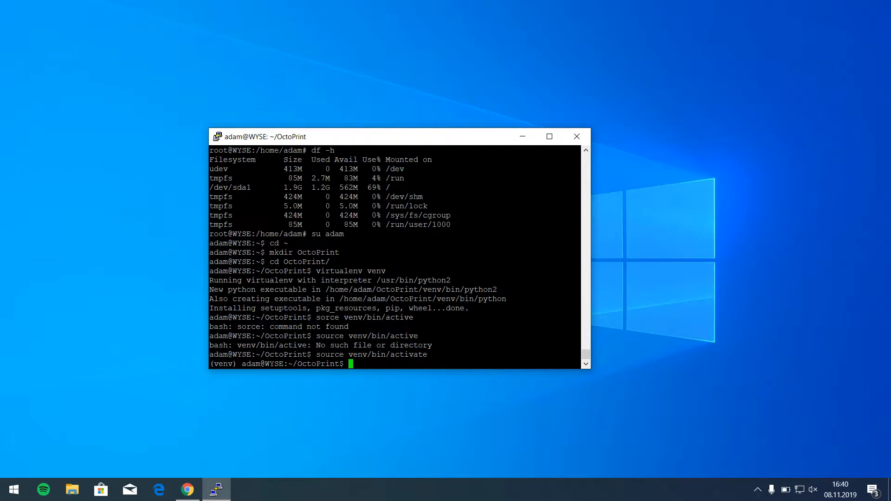
Upgrade pip in the virtualenv, then pip install OctoPrint 1.3.12 with its dependencies.
type("pip")
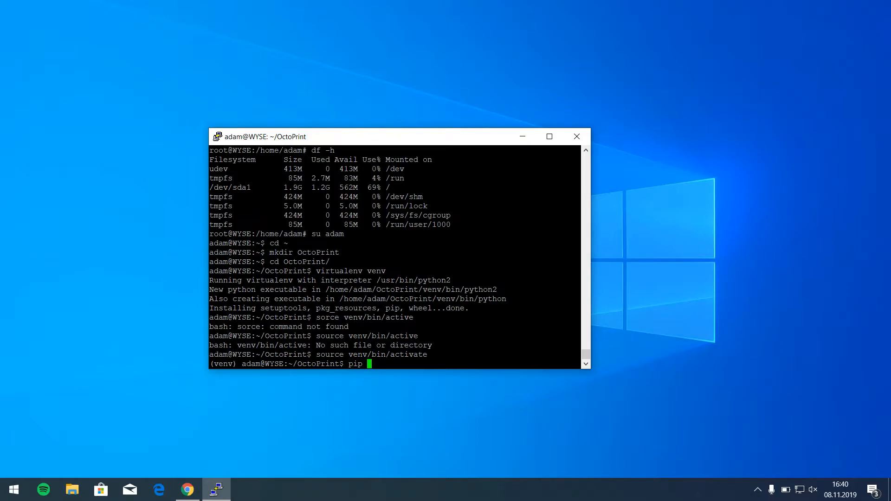
type("install pip --upgrade")
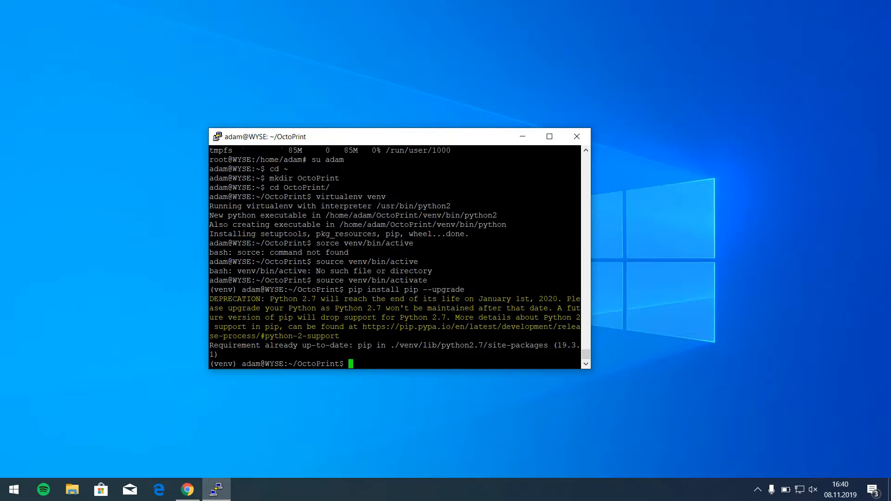
type("pip install oc")
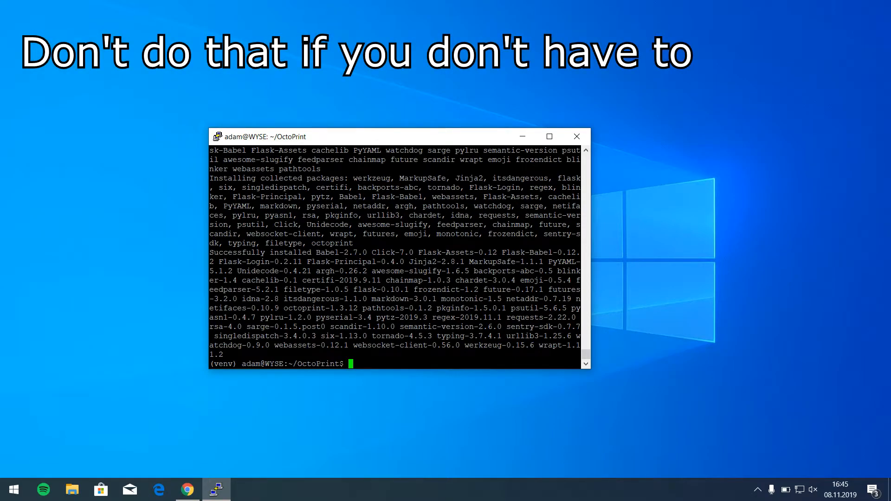
Delete the pip cache with rm -r ~/.cache/pip, then exit back to the root prompt.
type("rm")
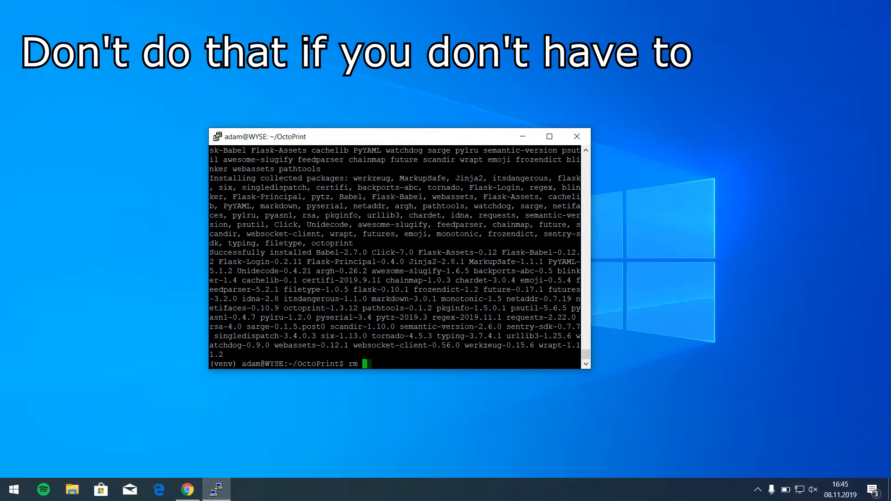
type("-r ~")
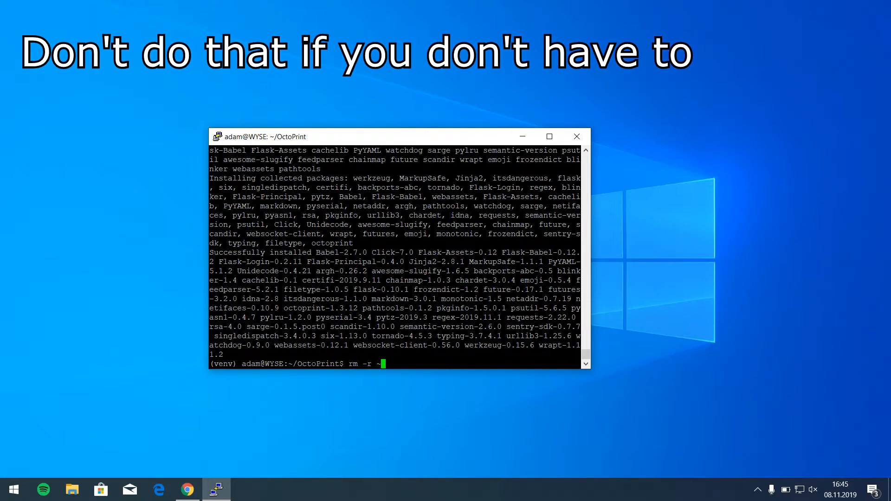
type("/.")
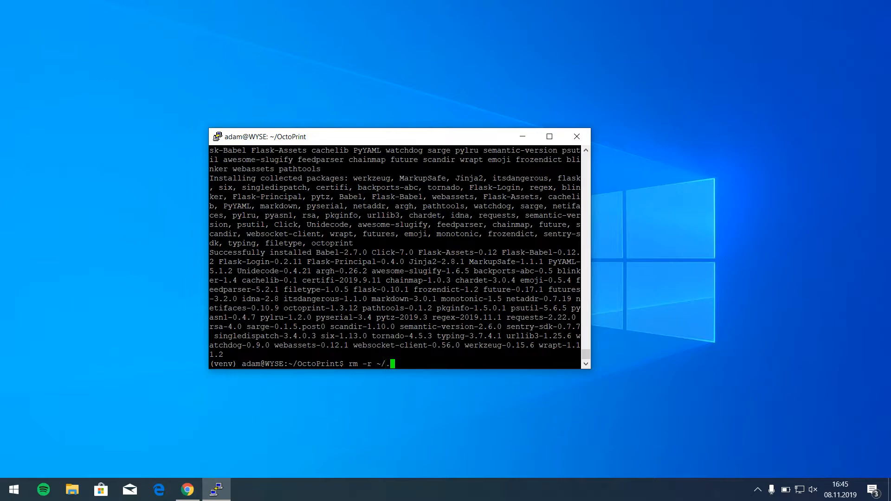
type("cache/pip")
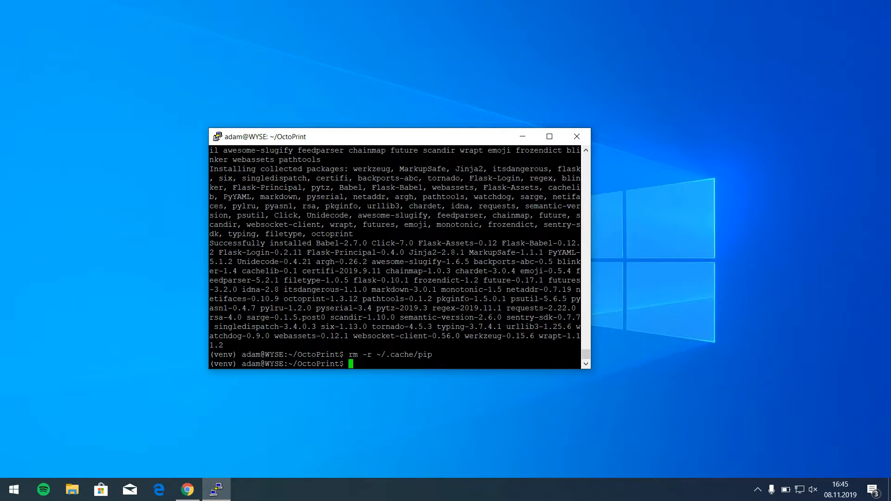
type("exit")
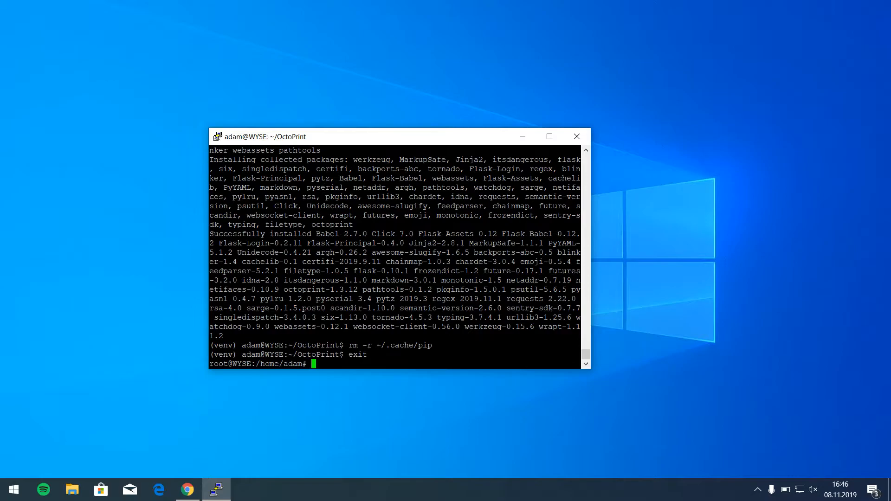
Attempt usermod -a -G tty, which fails because usermod is not found.
type("u")
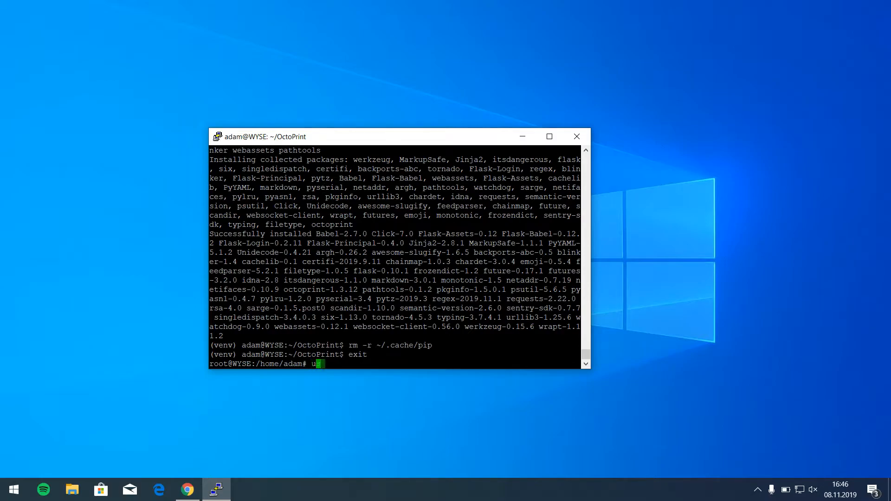
type("sermod -a")
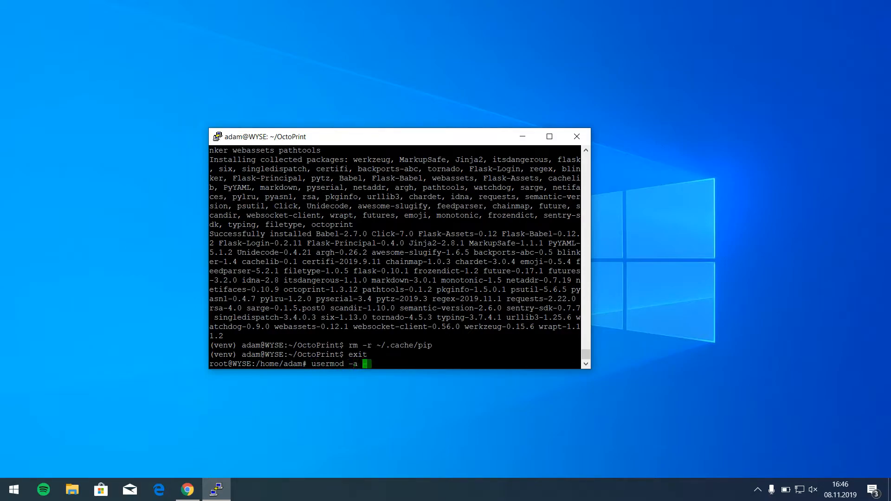
type("-G t")
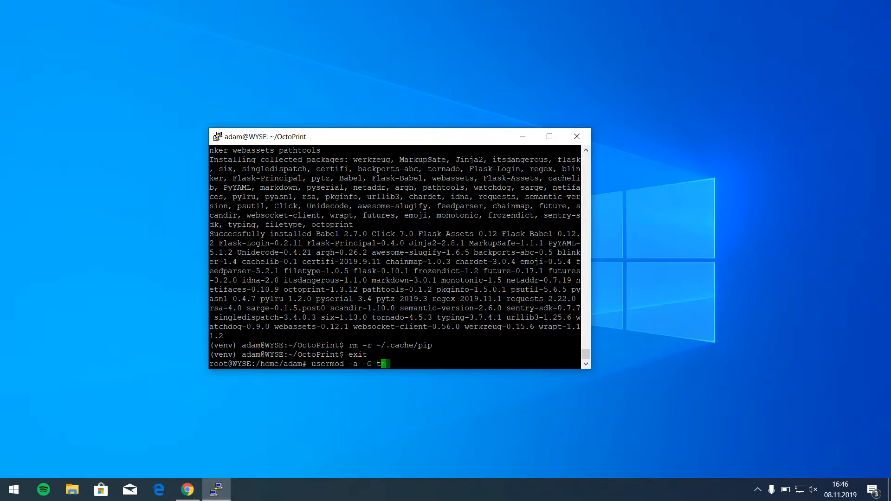
type("ty adam")
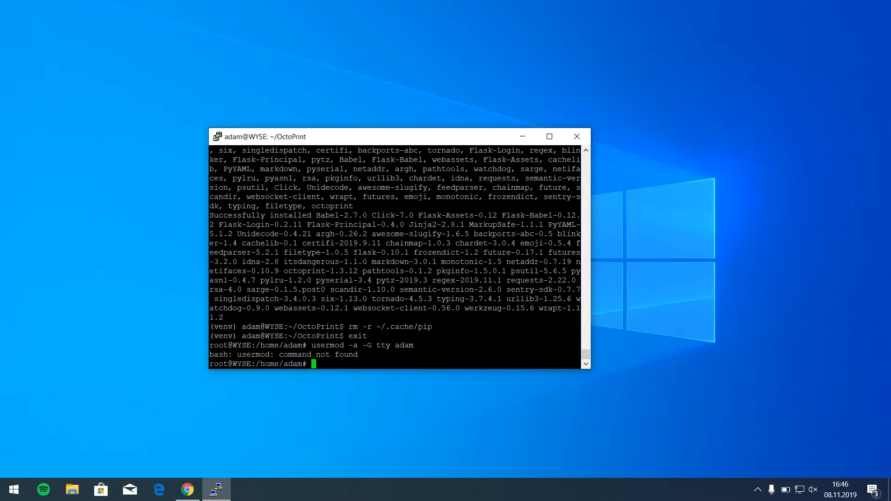
Run /usr/sbin/usermod with no arguments to print its usage and options.
type("usermod")
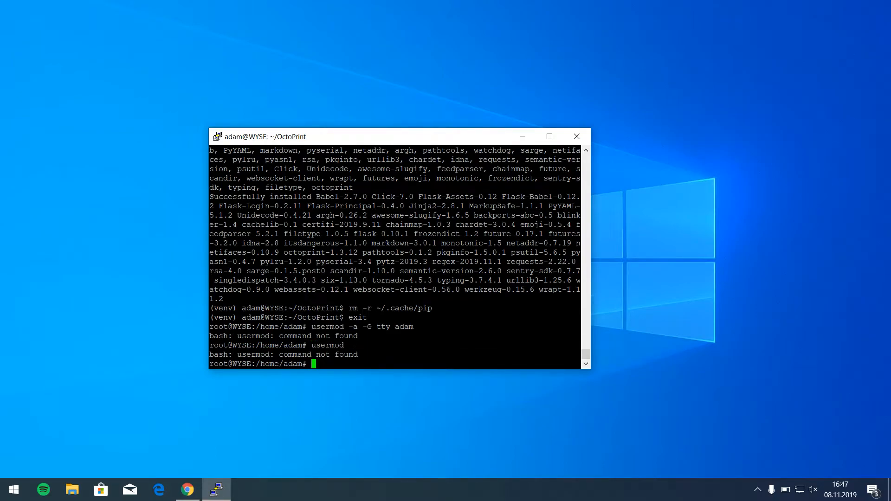
type("/usr/sbin")
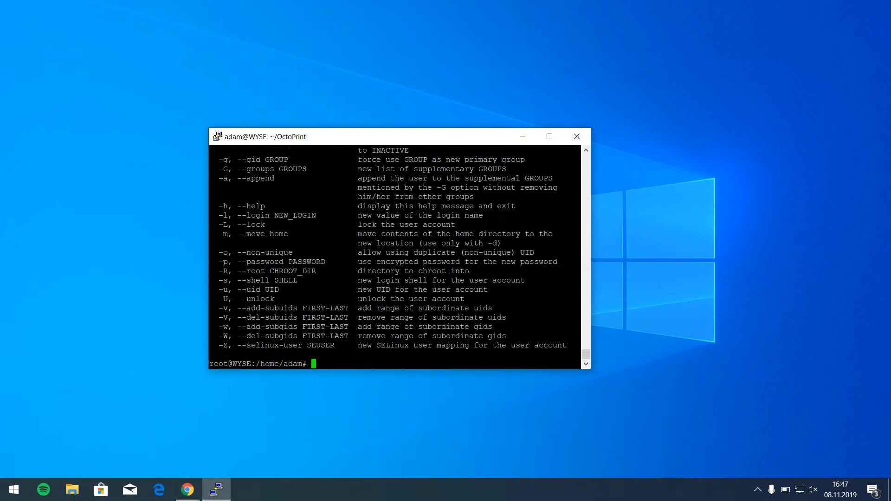
type("/usr/sbin/usermod")
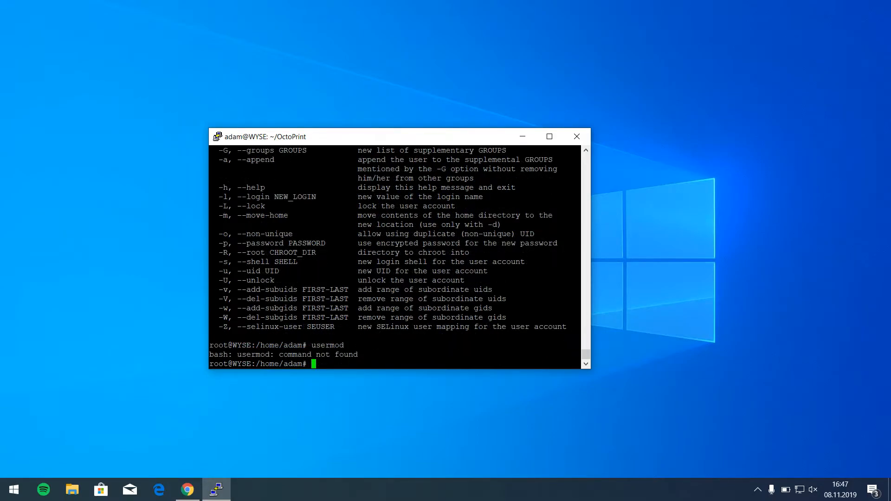
type("usermod")
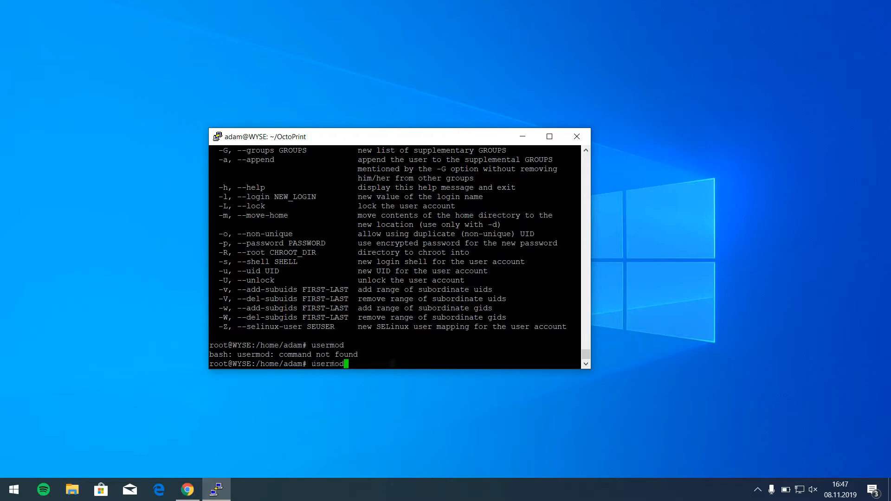
key("Backspace")
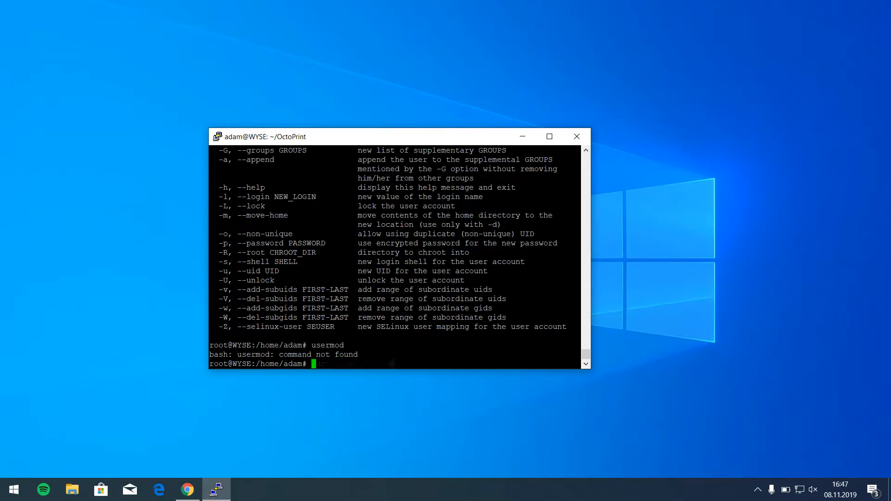
Add adam to the tty and dialout groups using /usr/sbin/usermod -a -G.
type("/usr/sbin/usermod")
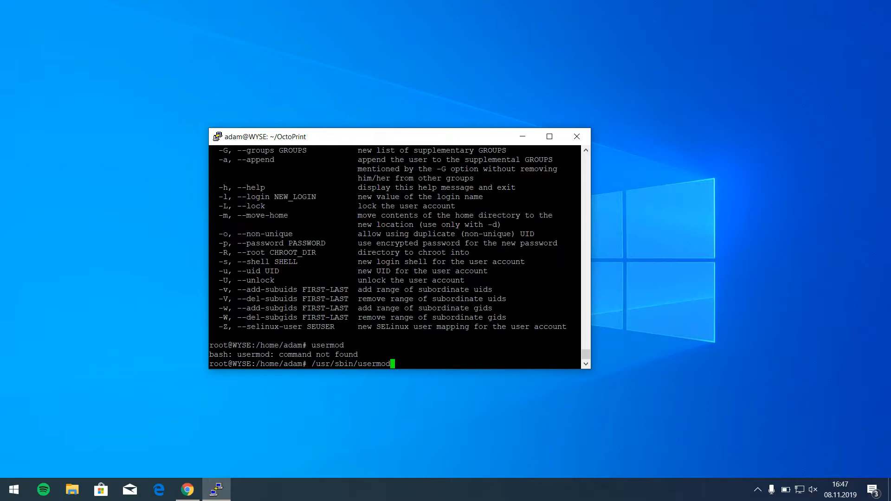
type("-a -G tty adam")
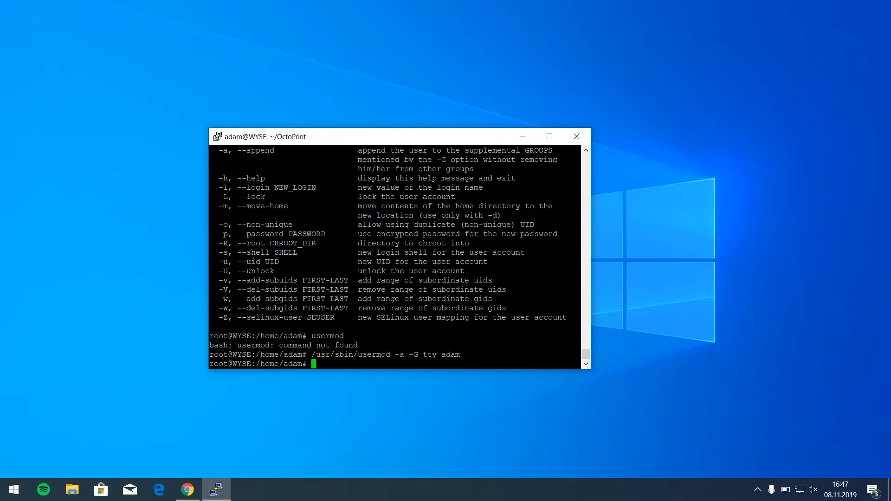
type("/usr/sbin/usermod -a -G tty adam")
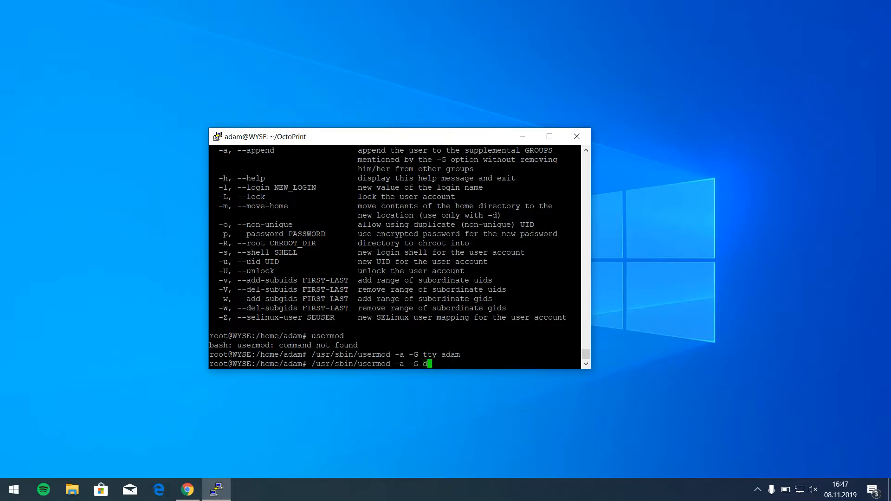
type("ialout adam")
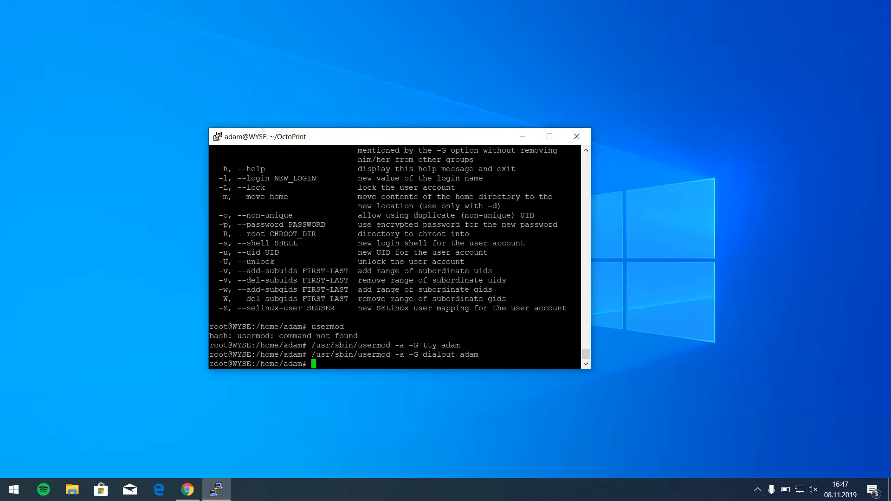
Switch to user adam and start the server with OctoPrint/venv/bin/octoprint serve.
type("su adam")
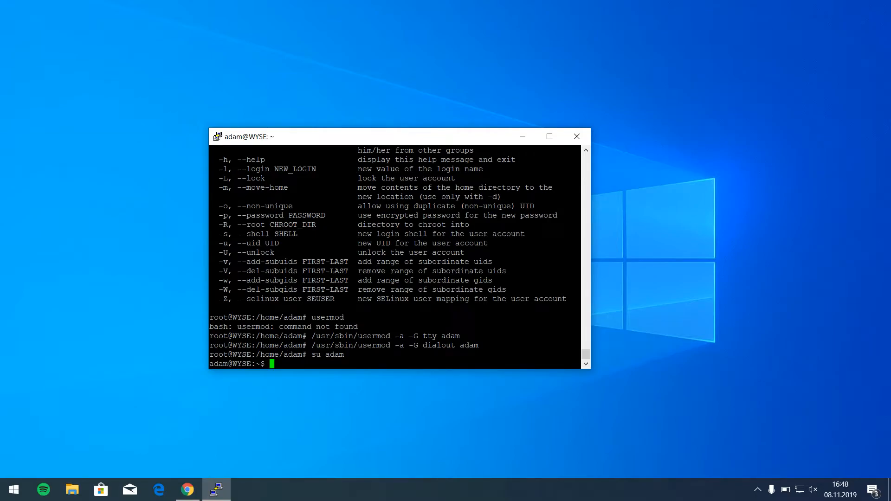
type("ls")
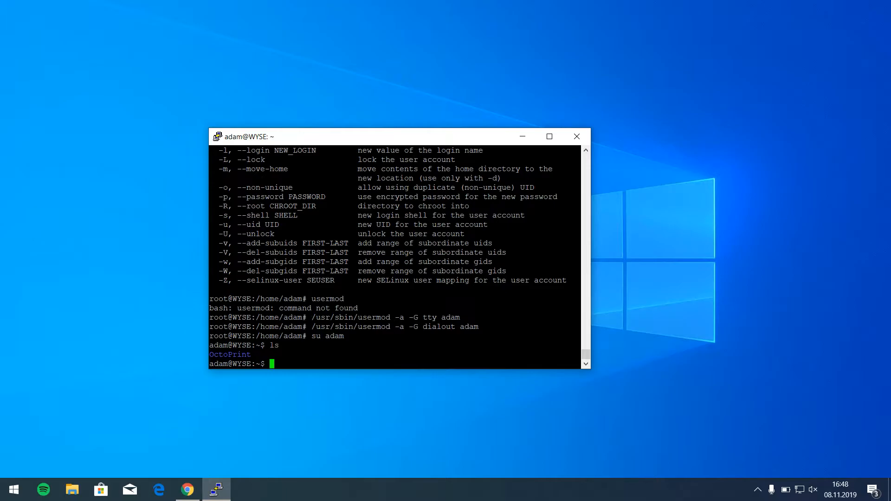
type("o")
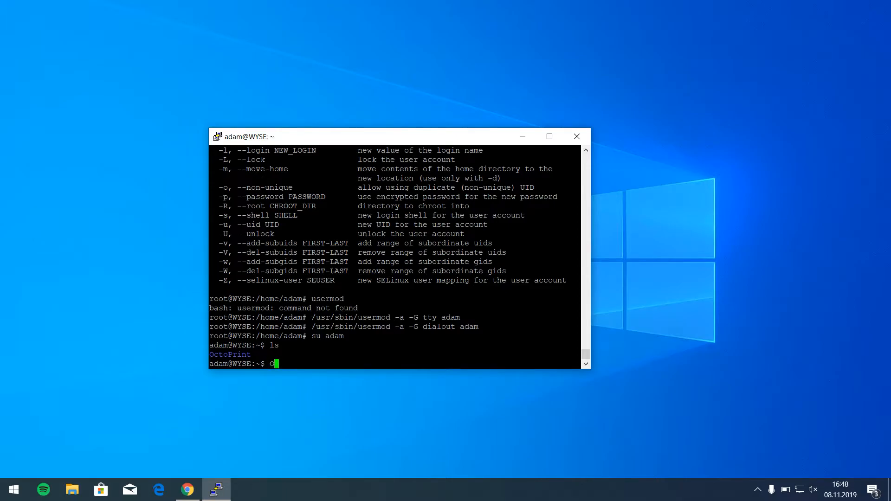
type("ctoPrint/ven")
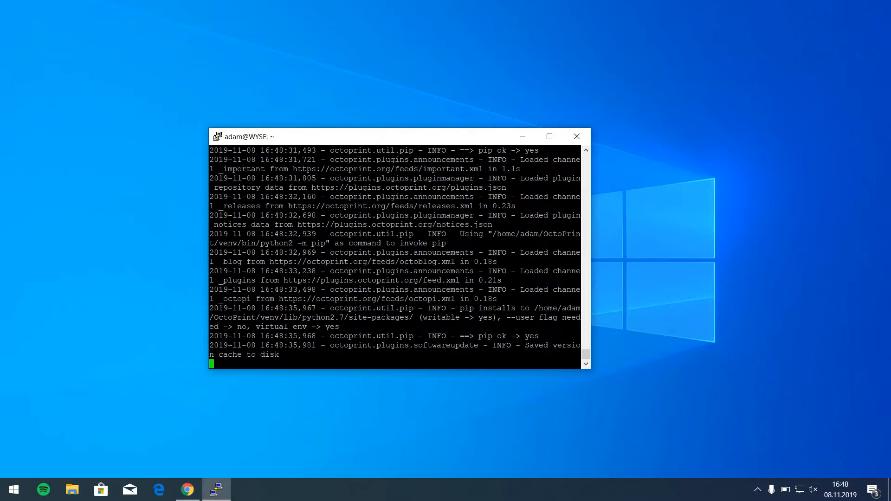
Load the thin client's address on port 5000 to reach OctoPrint's Setup Wizard welcome page.
left_click(188, 490)
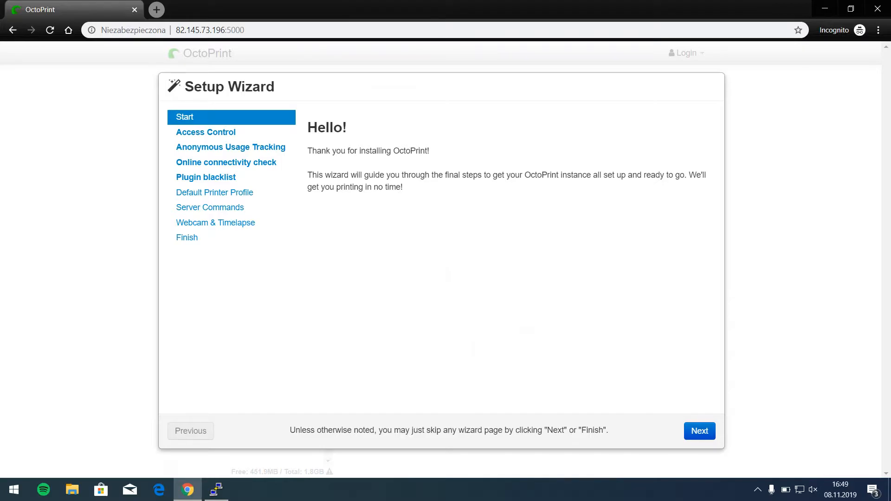
Create admin account adam with Access Control on, settle usage tracking and the connectivity check.
left_click(701, 431)
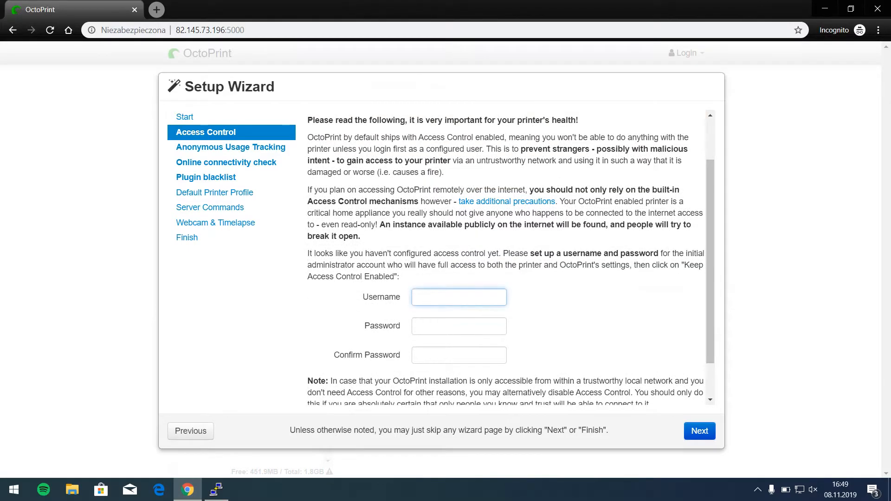
type("adam")
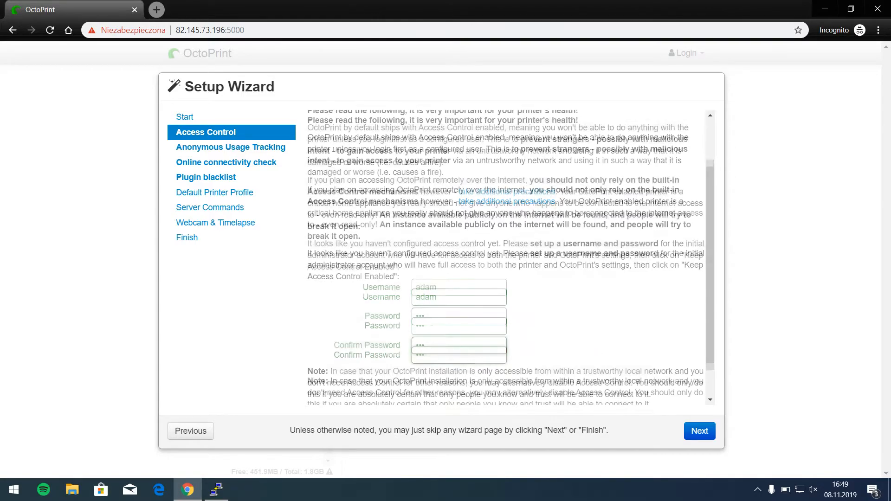
scroll("down", 3)
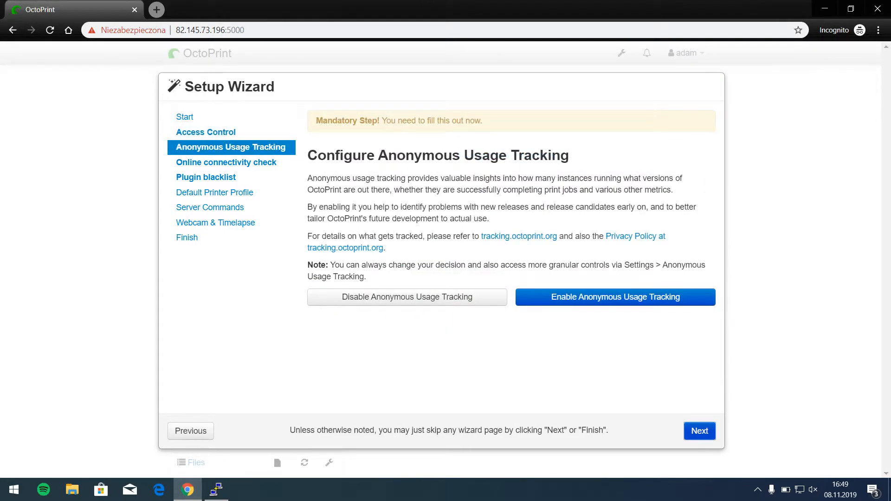
left_click(407, 297)
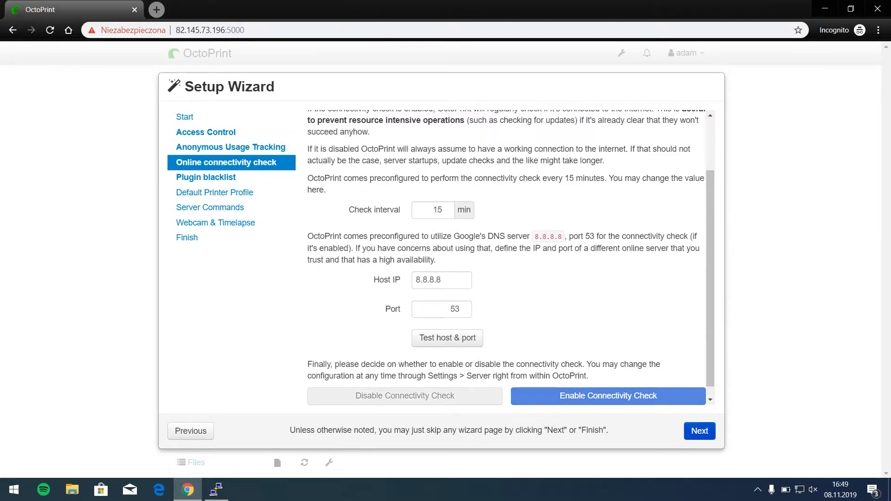
left_click(206, 176)
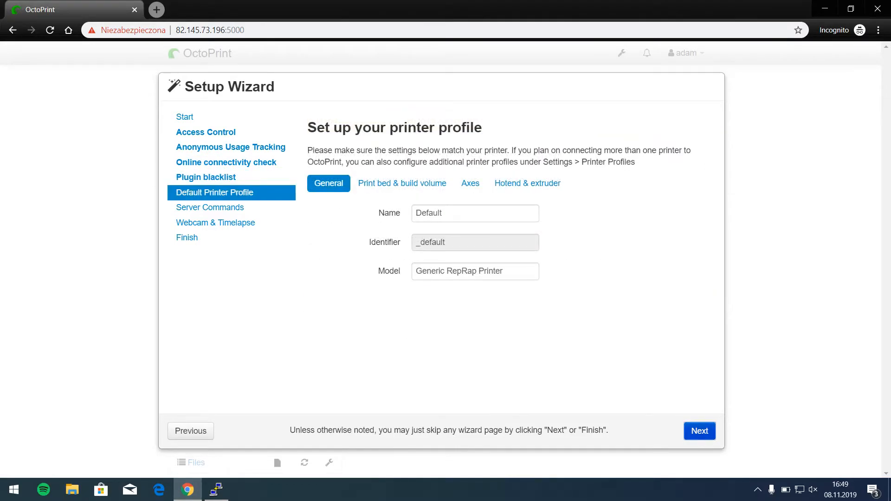
Rename the printer profile and its model from Default / Generic RepRap Printer to Hypercube.
left_click(475, 214)
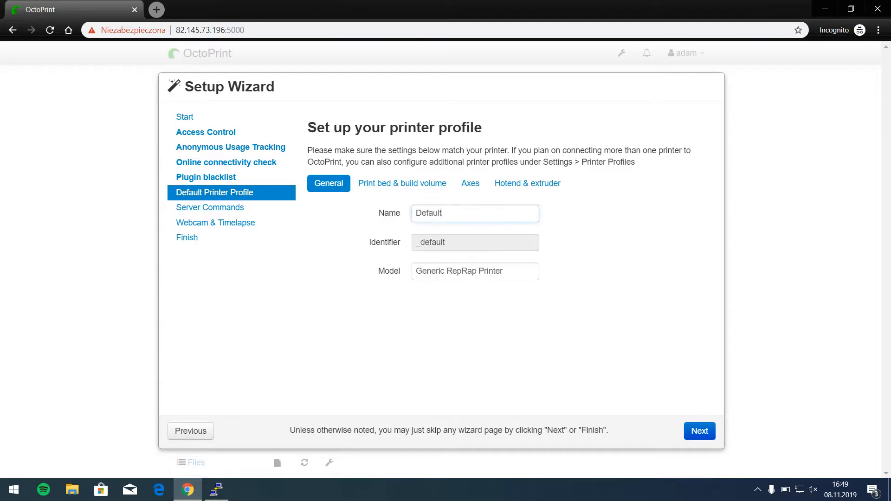
double_click(429, 213)
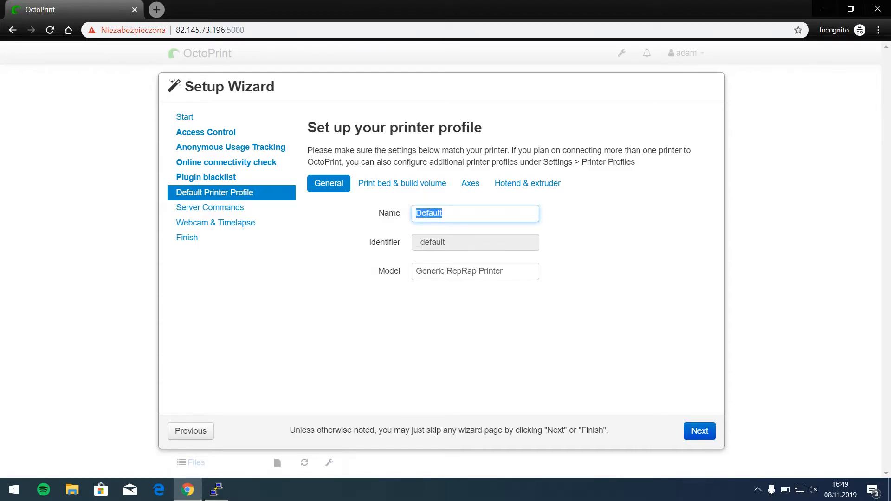
type("Hyperc")
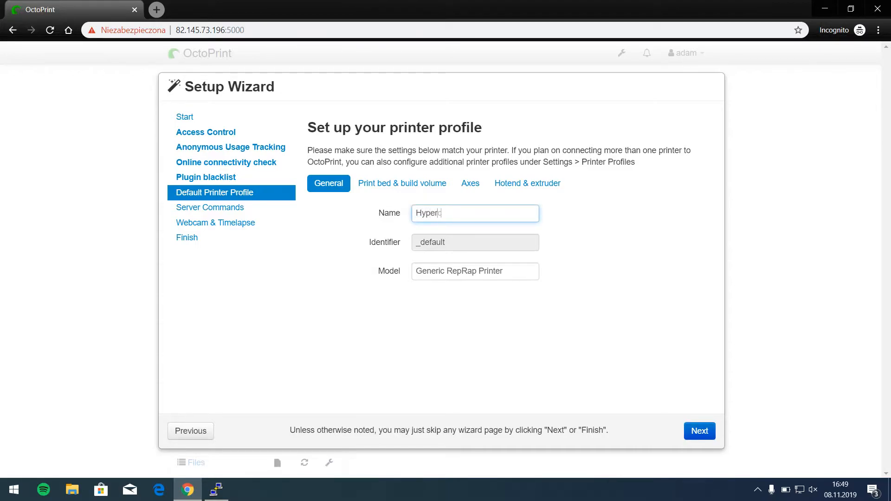
type("ube")
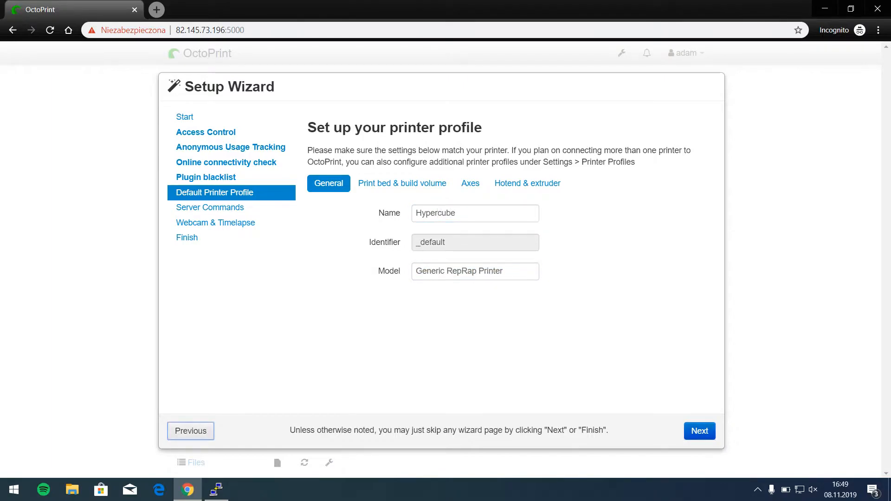
triple_click(475, 272)
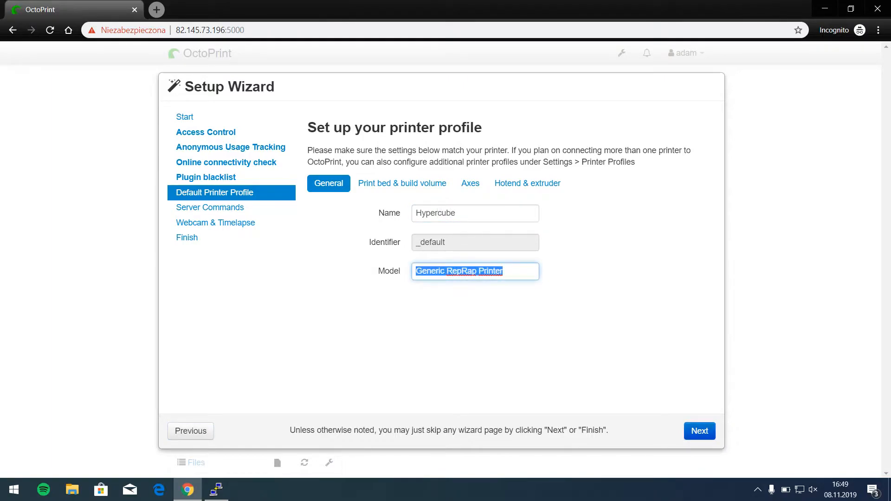
type("H")
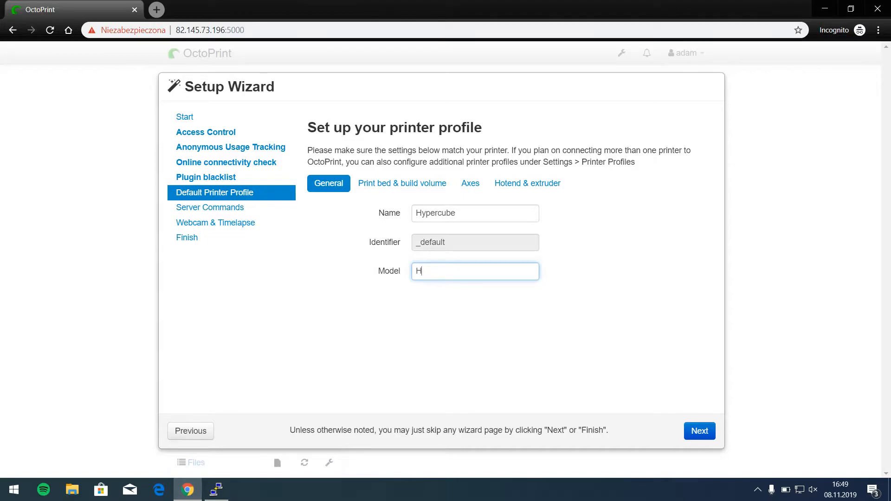
type("ypercube")
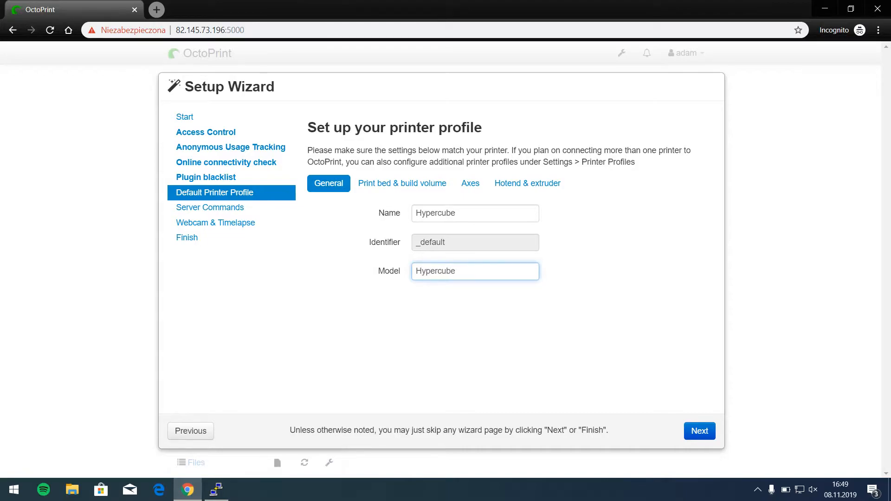
Review the print bed & build volume and axes settings, then advance to Server Commands.
left_click(402, 183)
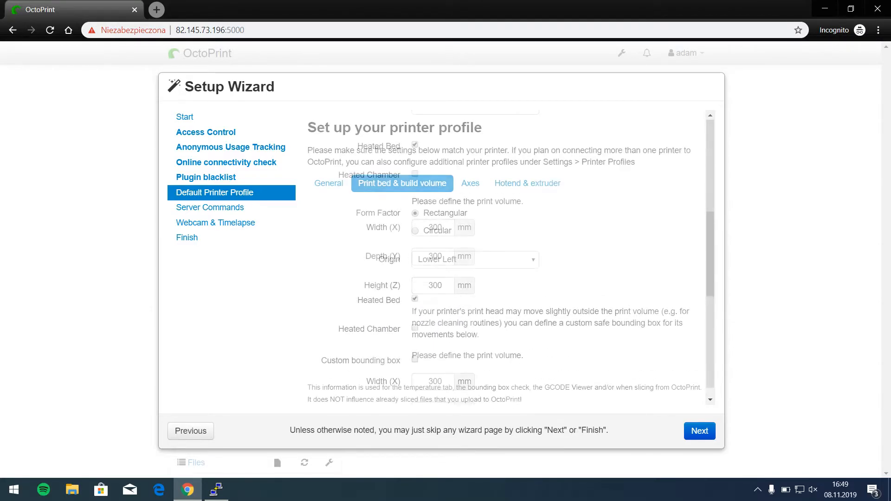
left_click(470, 183)
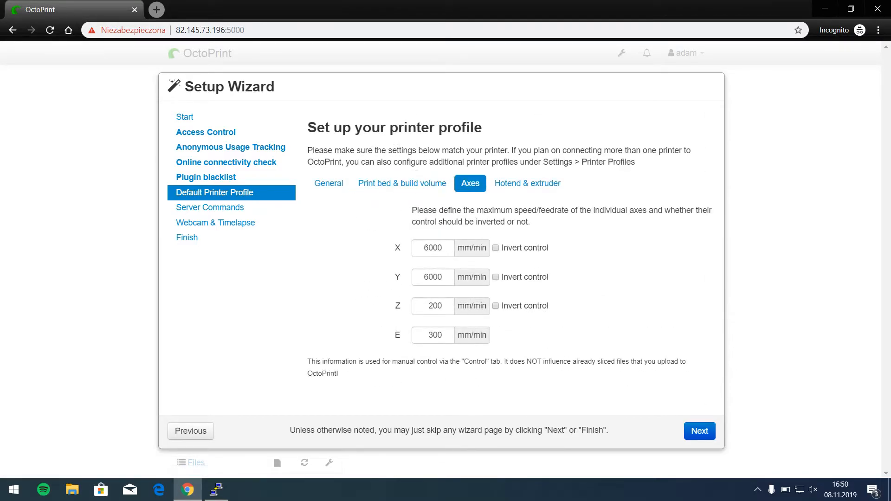
left_click(528, 183)
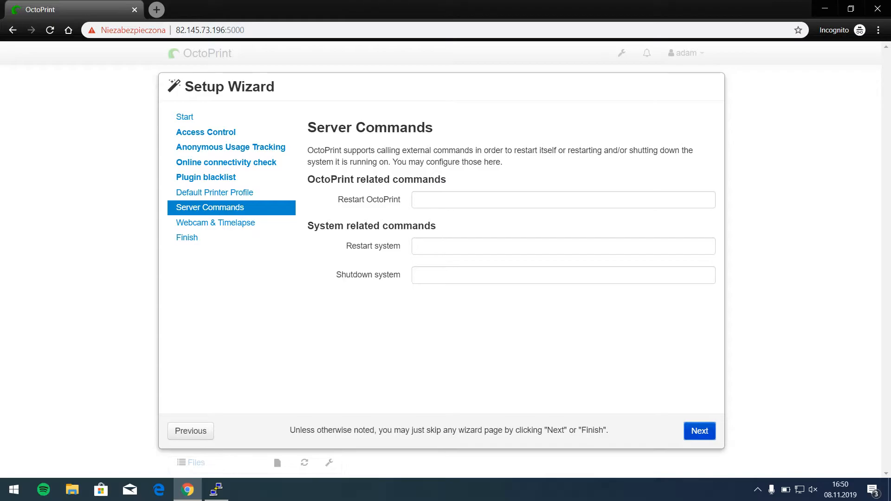
Advance past Webcam & Timelapse and finish the wizard, landing on the dashboard with the Hypercube profile.
left_click(215, 223)
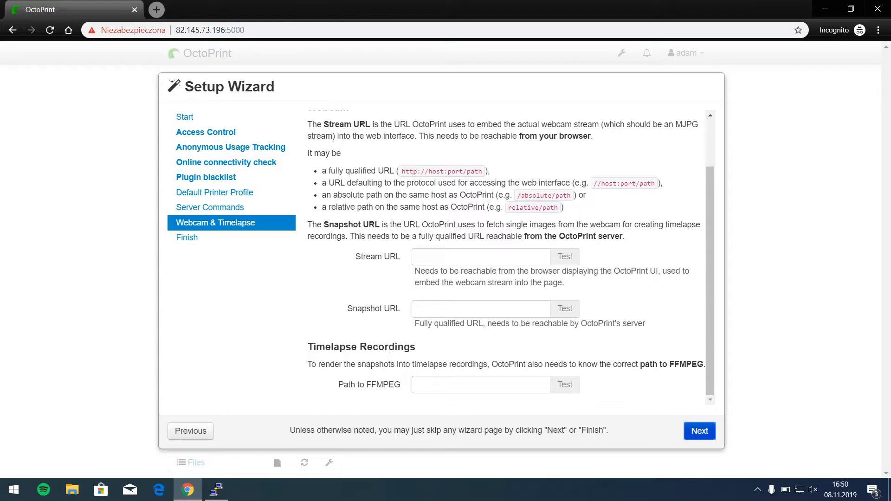
left_click(700, 431)
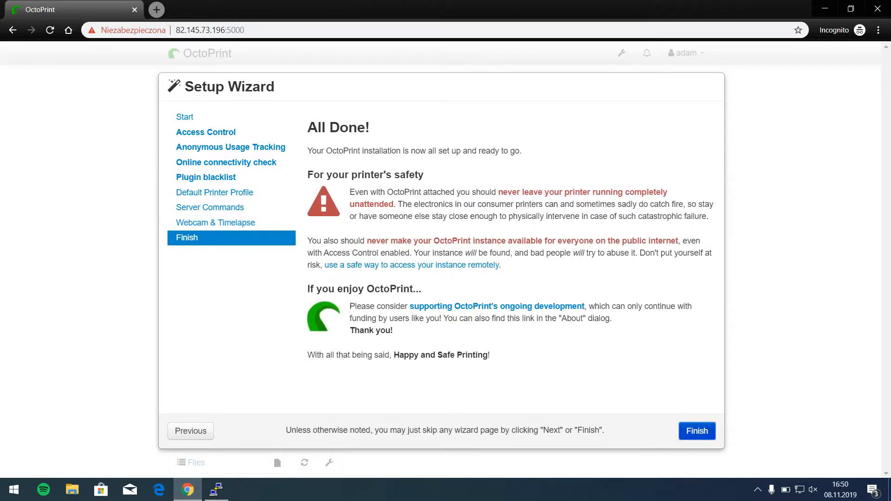
left_click(697, 431)
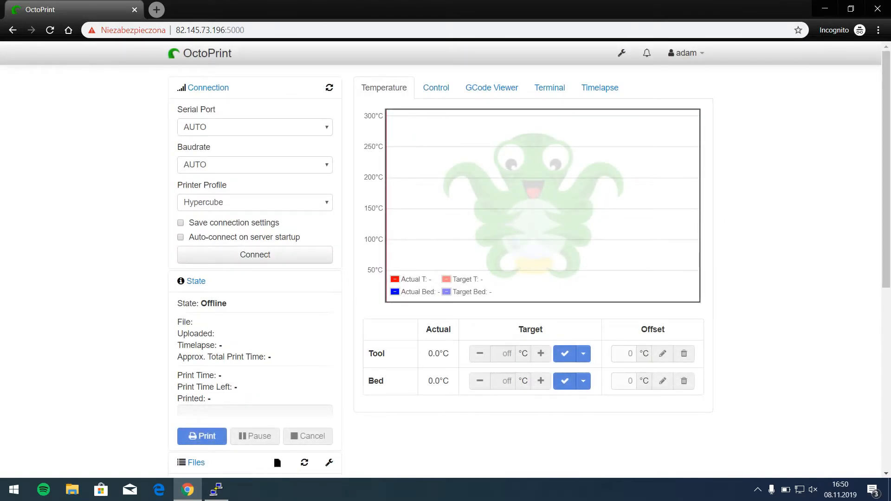
left_click(437, 88)
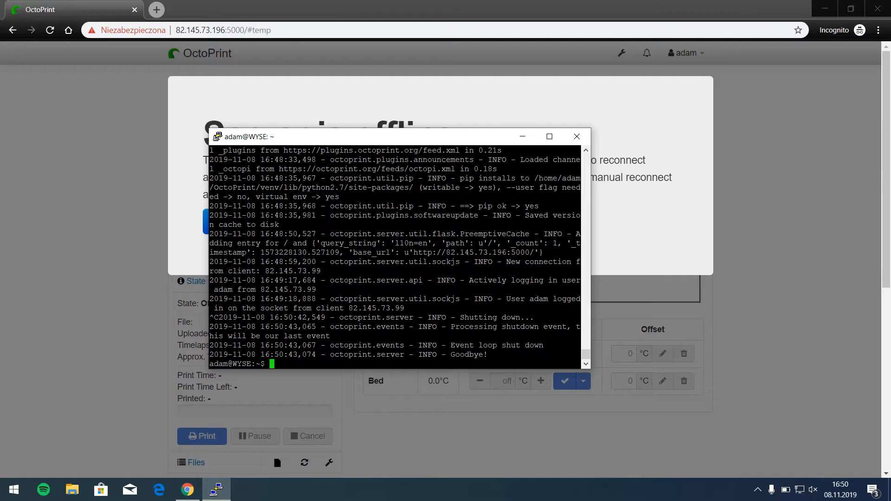
wget scripts/octoprint.init and scripts/octoprint.default from the foosel/OctoPrint GitHub repository.
type("wget https://github.com/foosel/OctoPrint/raw/master/scripts/octoprint")
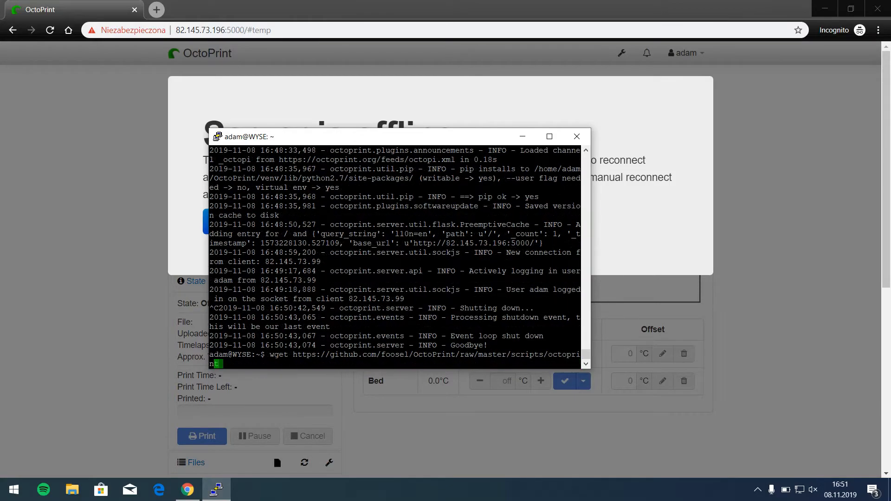
key("Return")
type("wget https://github.com/foosel/OctoPrint/raw/master/scripts/")
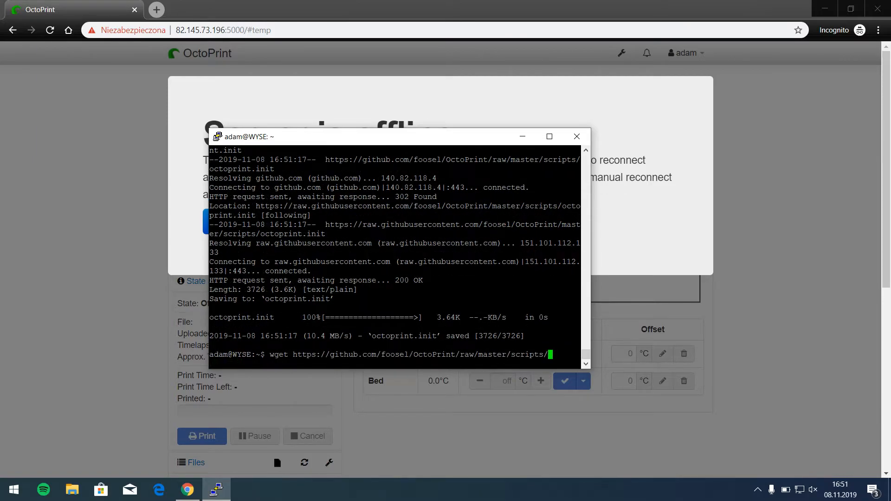
type("octoprint.default")
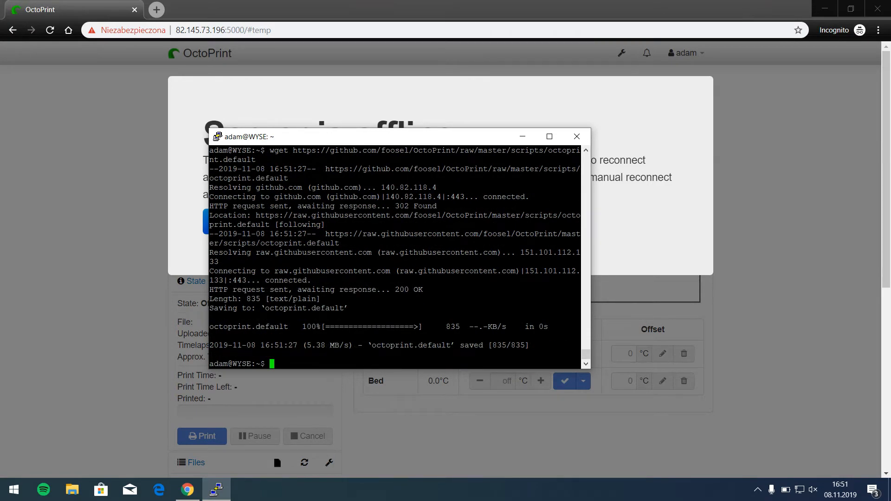
As root, move octoprint.init to /etc/init.d/octoprint and octoprint.default to /etc/default/octoprint.
type("su root")
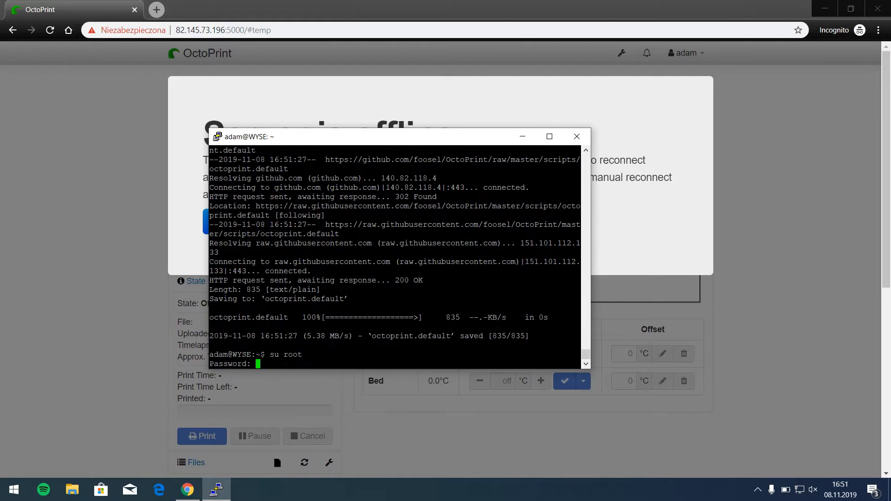
key("Enter")
type("ls")
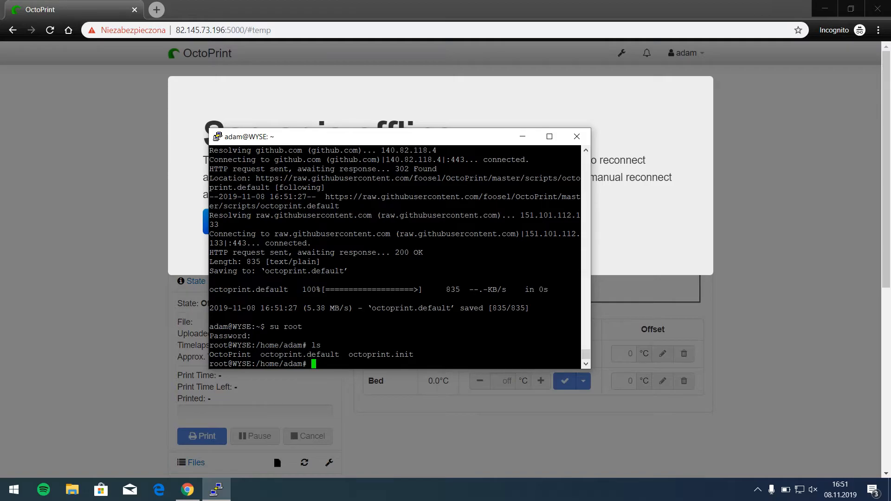
type("mv")
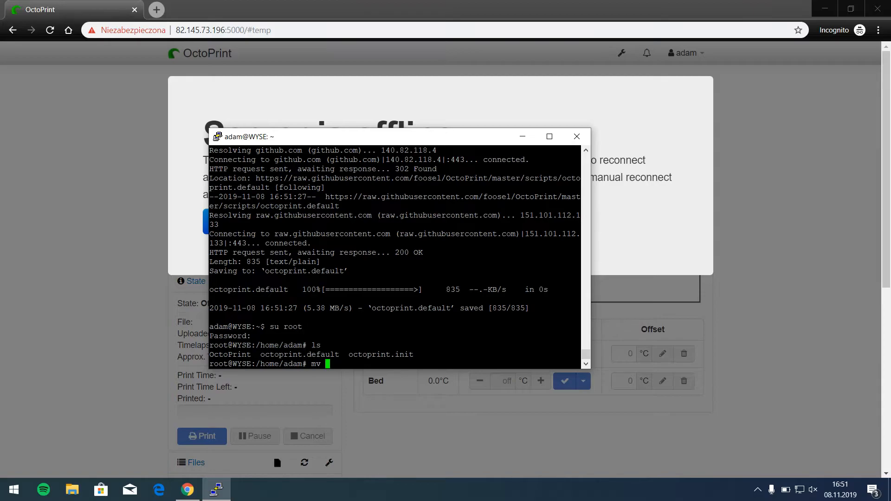
type("octoprint.init")
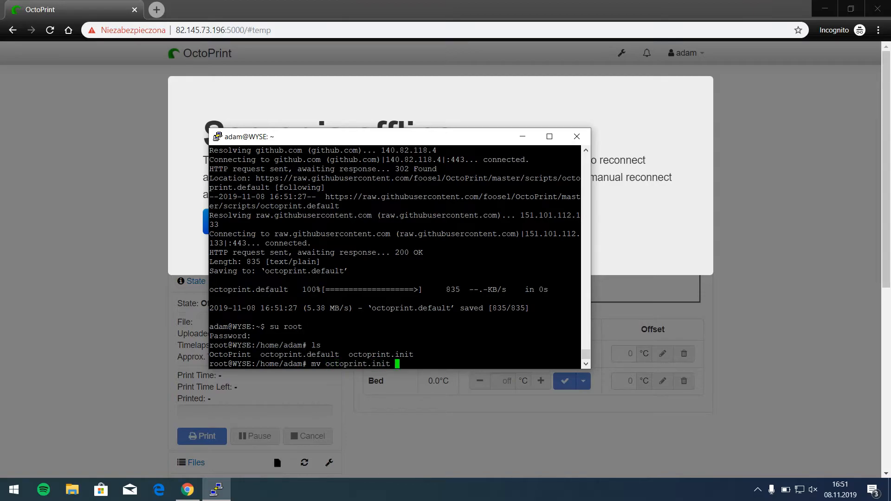
type("/etc/")
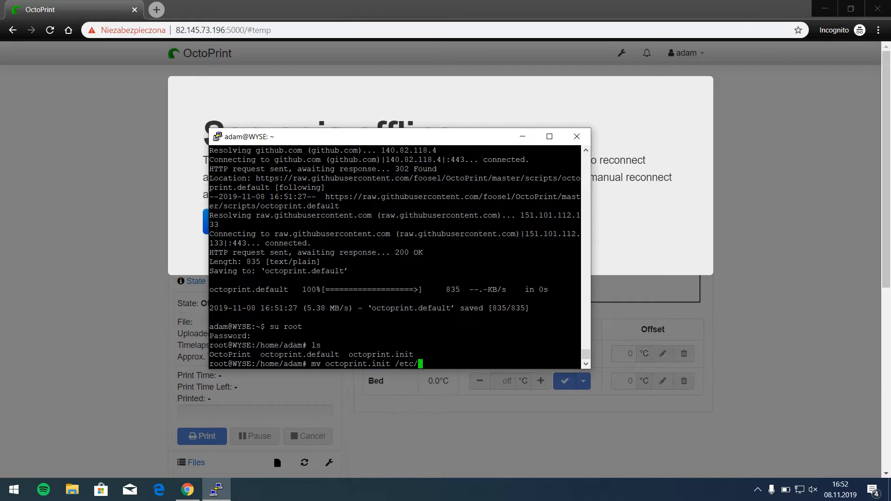
type("init")
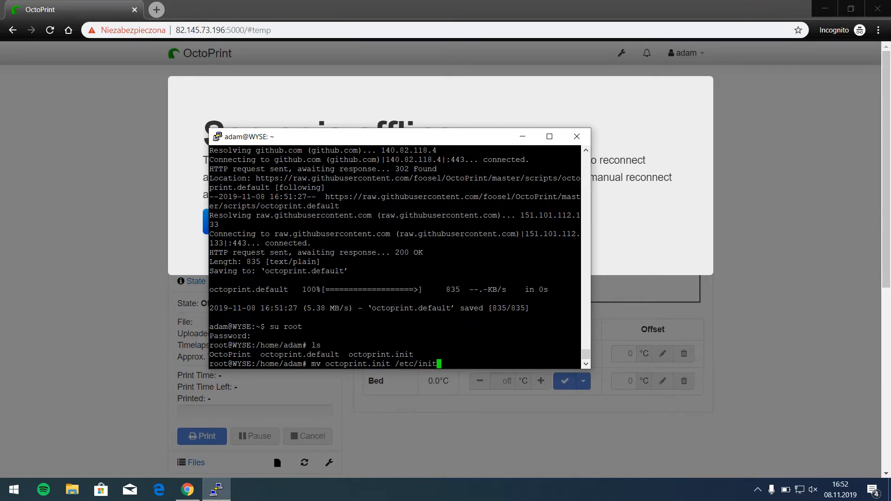
type(".d/oct")
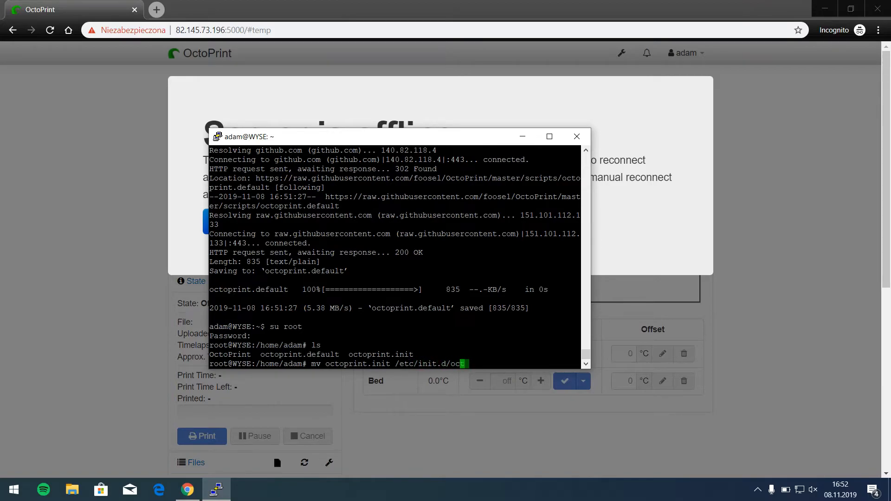
type("print")
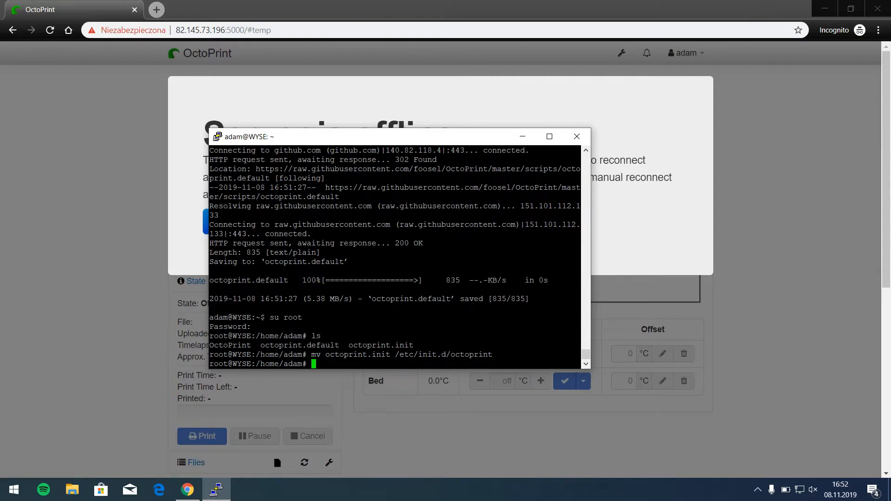
type("mv octoprint.default")
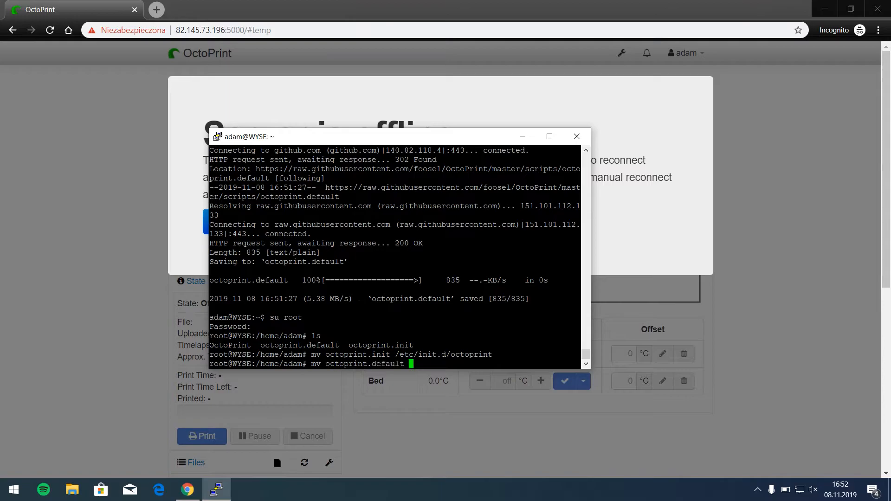
type("/etc/default/octoprint")
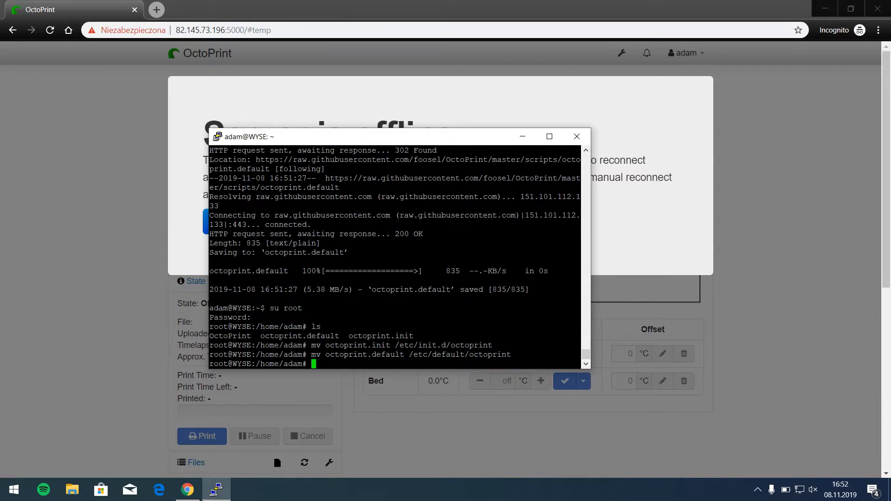
Make /etc/init.d/octoprint executable with chmod +x and open /etc/default/octoprint in nano.
type("chmod")
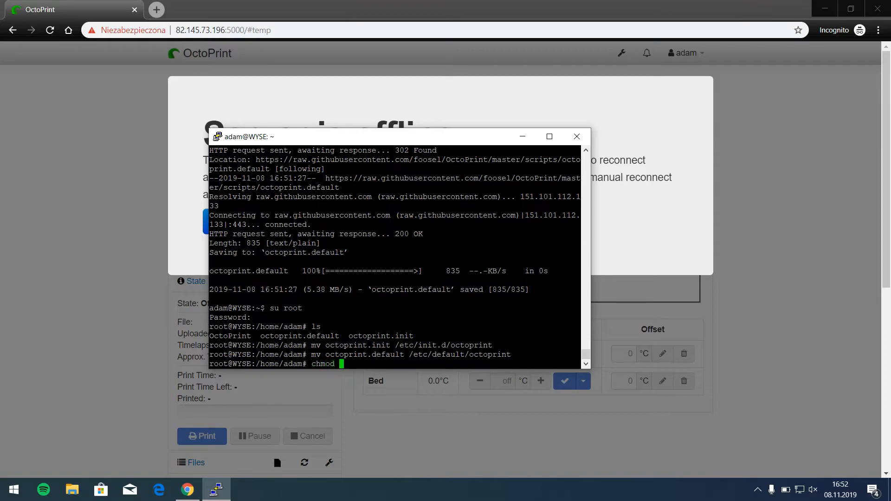
type("+x")
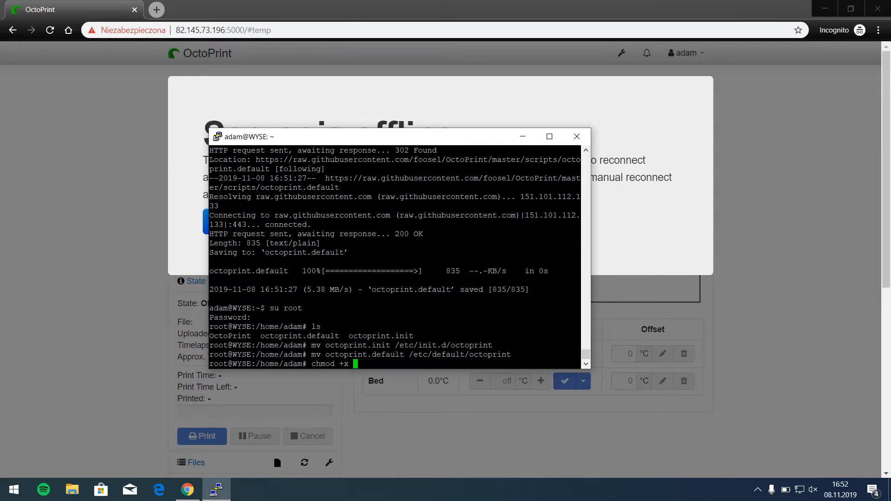
type("/etc")
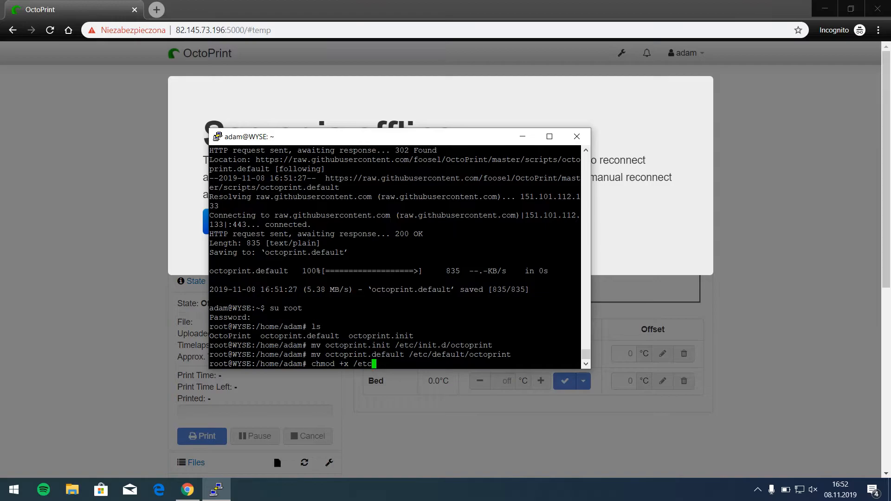
type("init.d/")
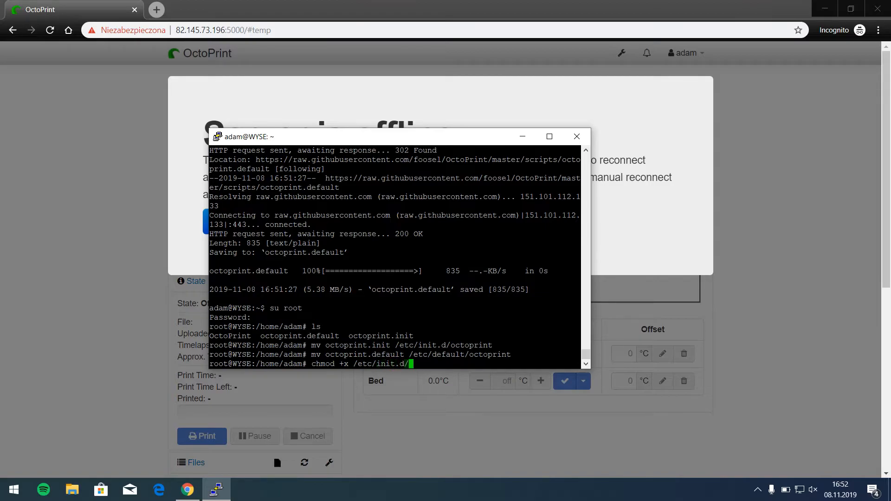
type("octoprint")
type("nano /etc/")
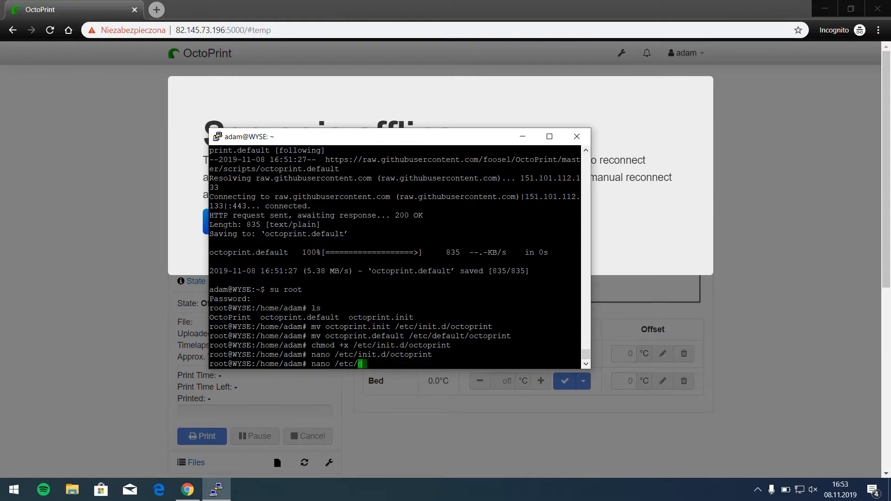
type("default/octoprint")
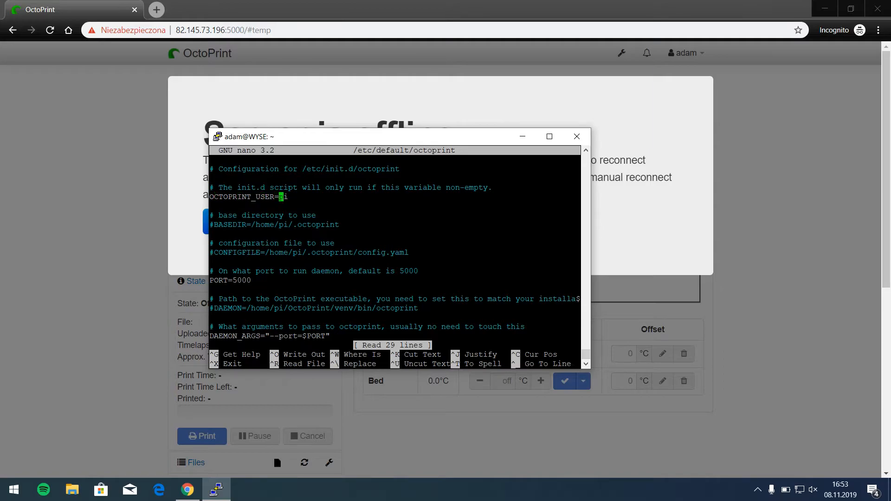
Set OCTOPRINT_USER to adam and DAEMON to adam's virtualenv octoprint, then save the defaults file.
type("ad")
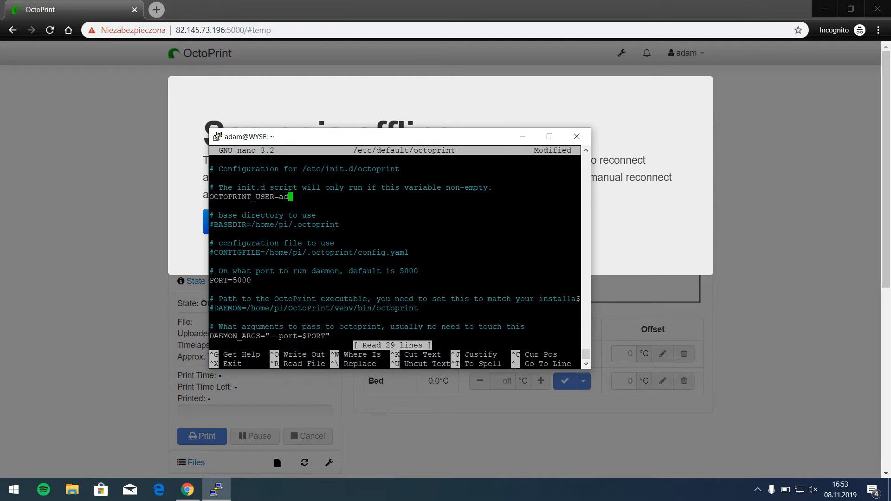
type("am")
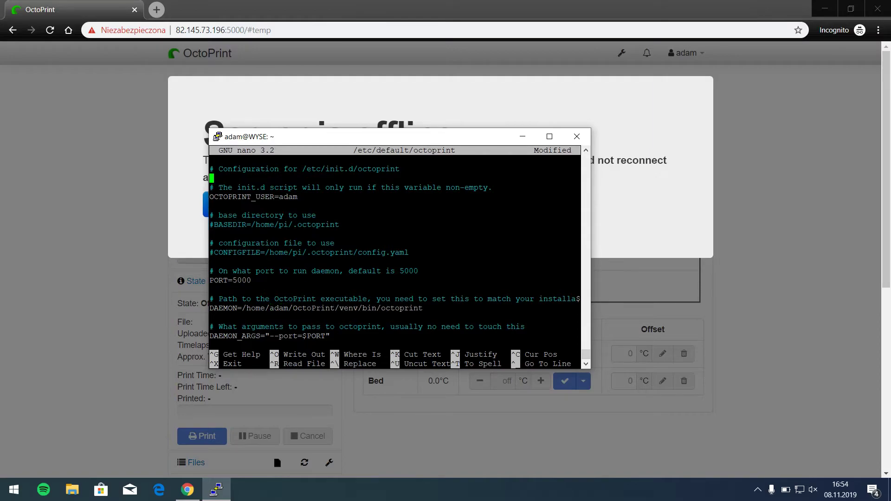
key("ctrl+o")
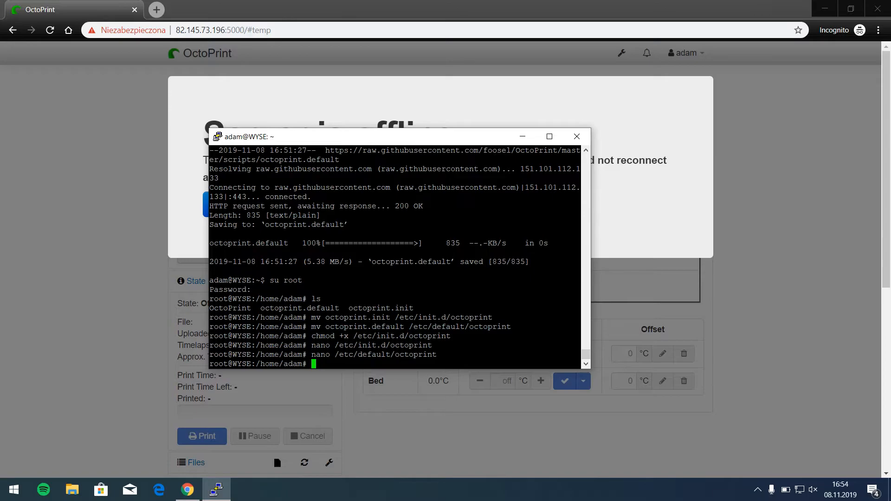
Register OctoPrint with update-rc.d octoprint defaults and start the service as root.
type("update-rc.d octoprint defaults")
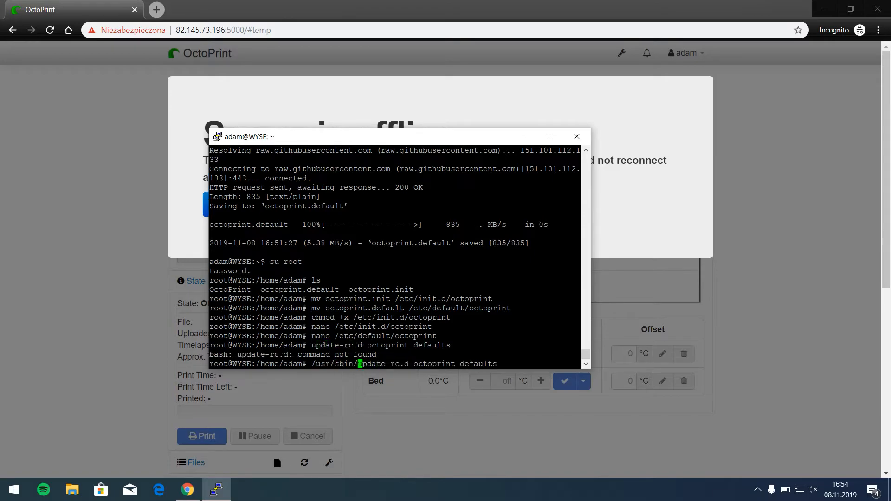
key("Return")
type("/usr/sbin/service octoprint start")
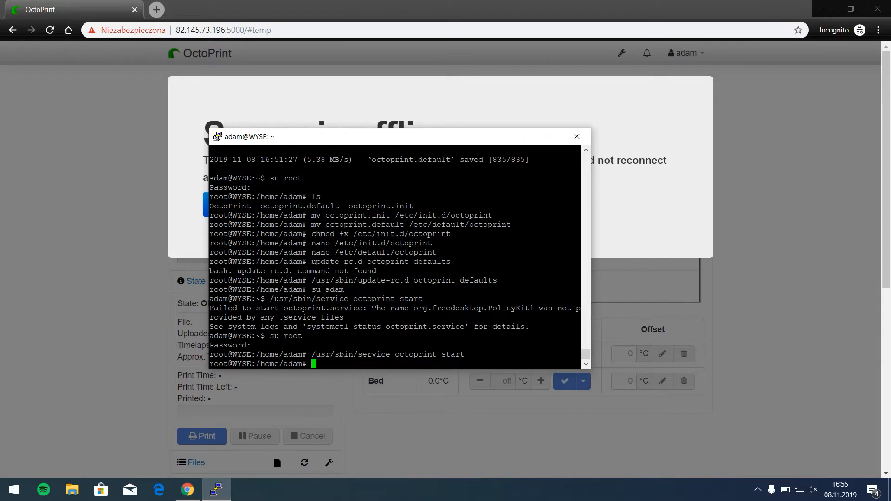
type("htop")
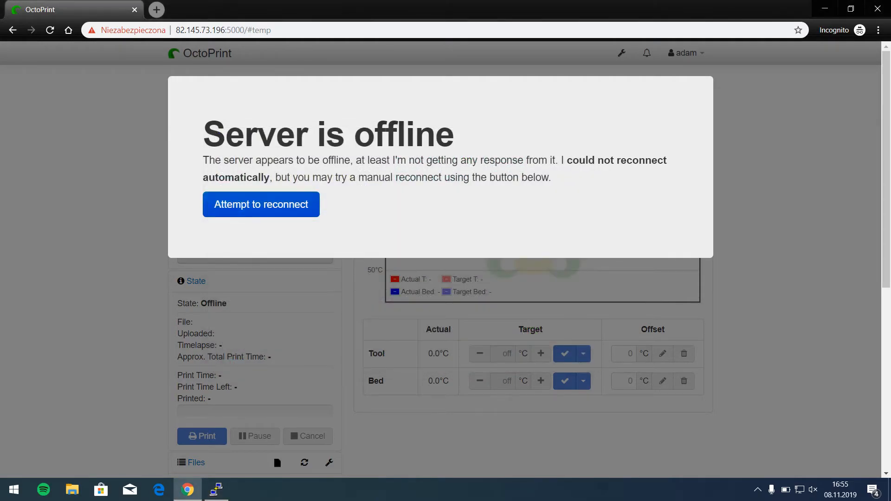
Reconnect to the server and connect the printer on /dev/ttyACM0 at 250000 baud with saved, auto-connecting settings.
left_click(261, 205)
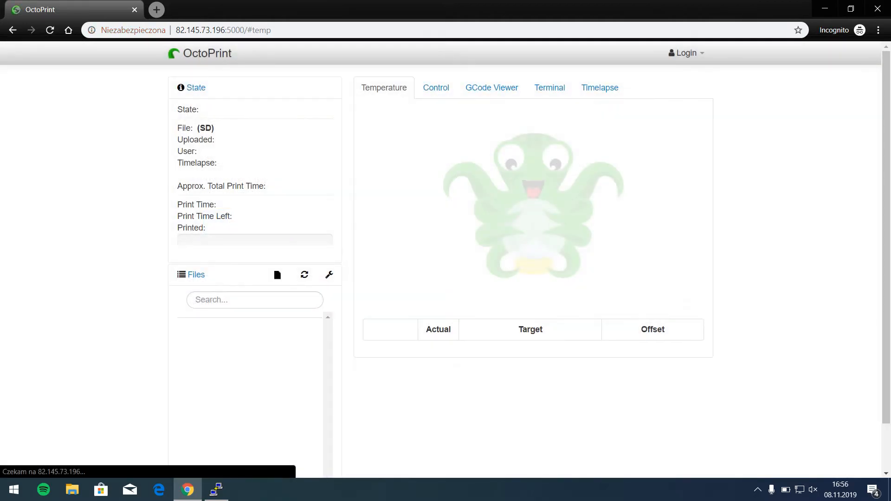
left_click(687, 53)
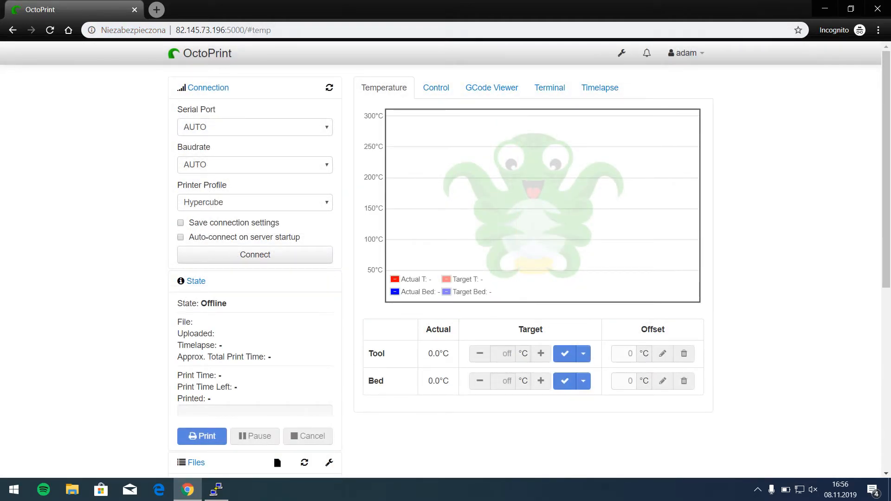
left_click(254, 127)
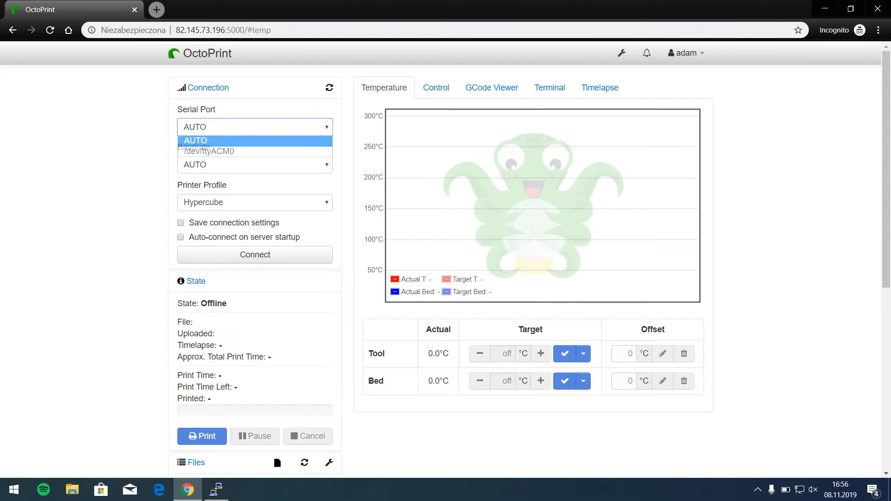
left_click(207, 151)
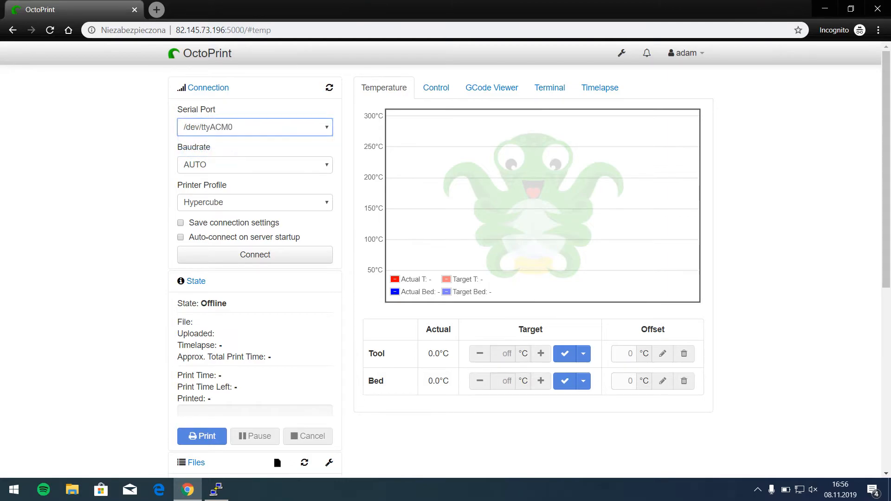
left_click(254, 165)
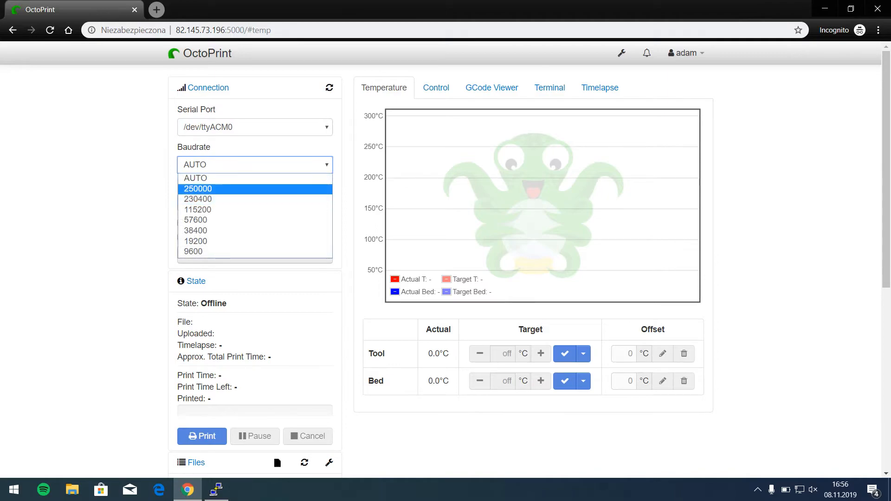
left_click(198, 189)
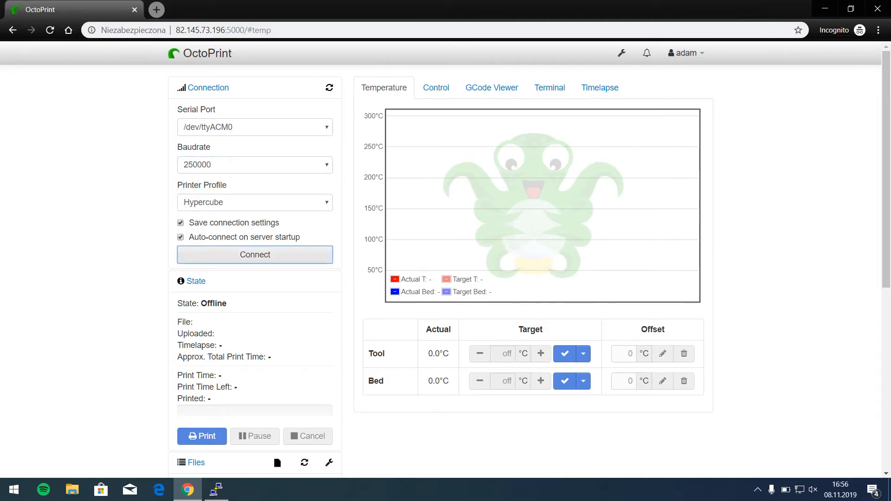
left_click(255, 254)
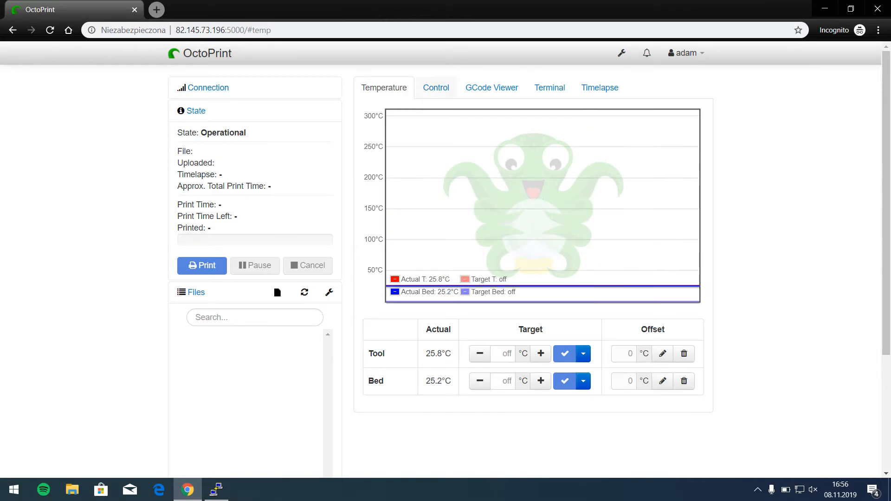
left_click(492, 87)
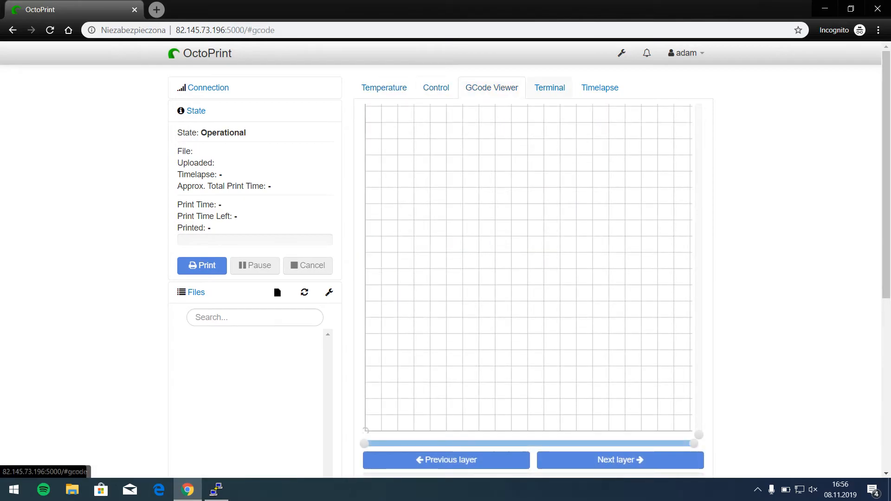
left_click(550, 87)
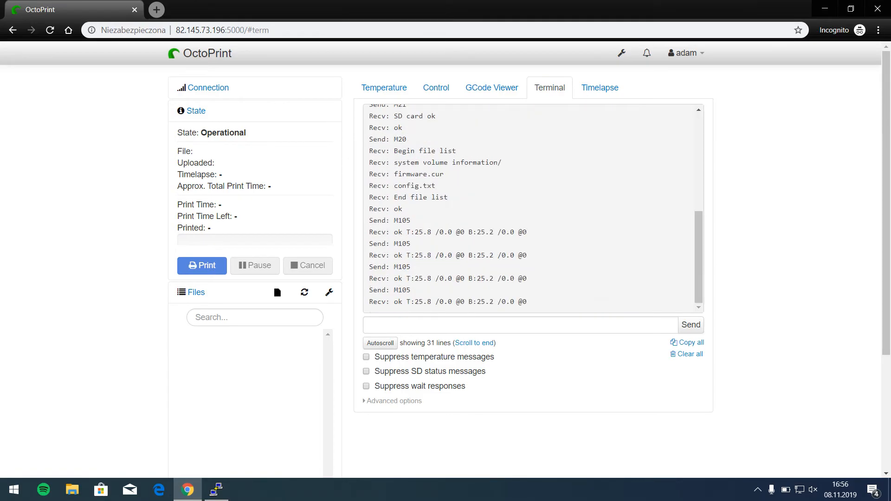
left_click(600, 88)
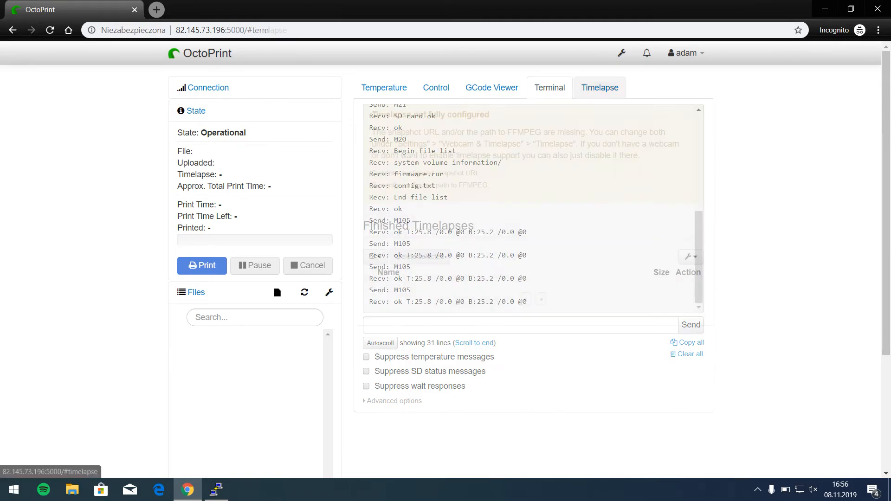
left_click(384, 87)
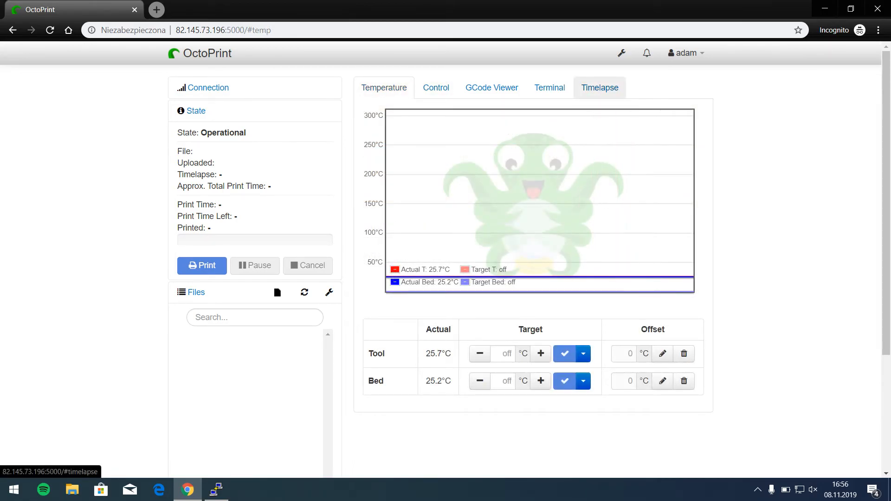
scroll("down", 3)
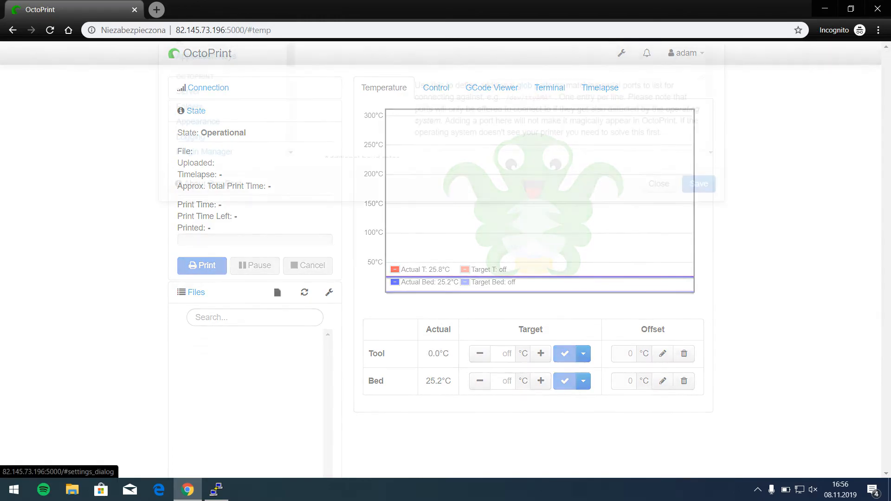
From Settings open the Plugin Manager and scroll through the Plugin Repository list of installable plugins.
left_click(621, 52)
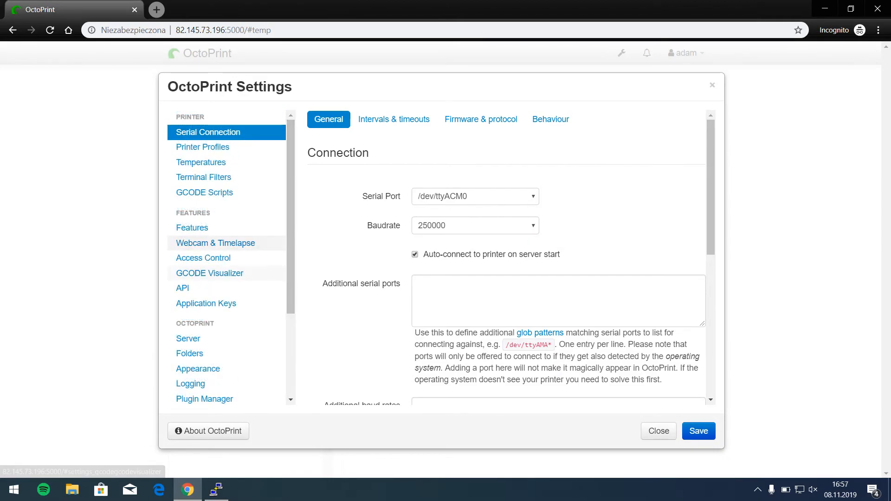
scroll("down", 3)
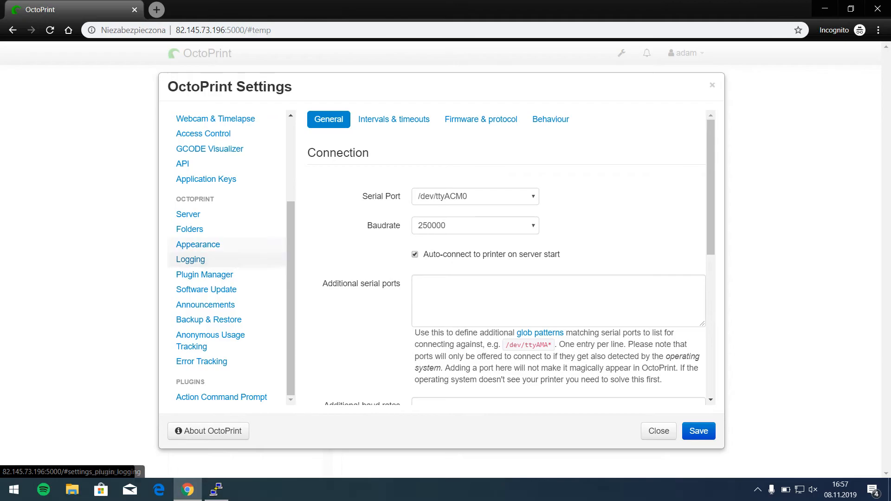
mouse_move(204, 274)
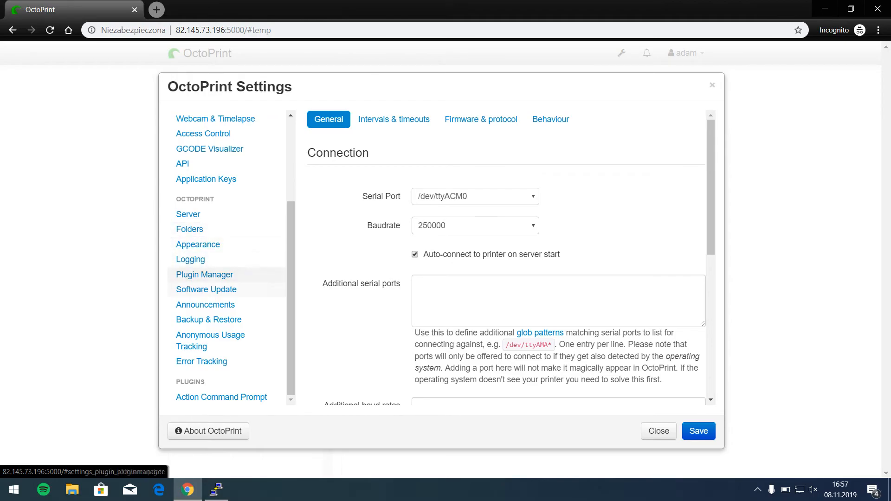
left_click(204, 274)
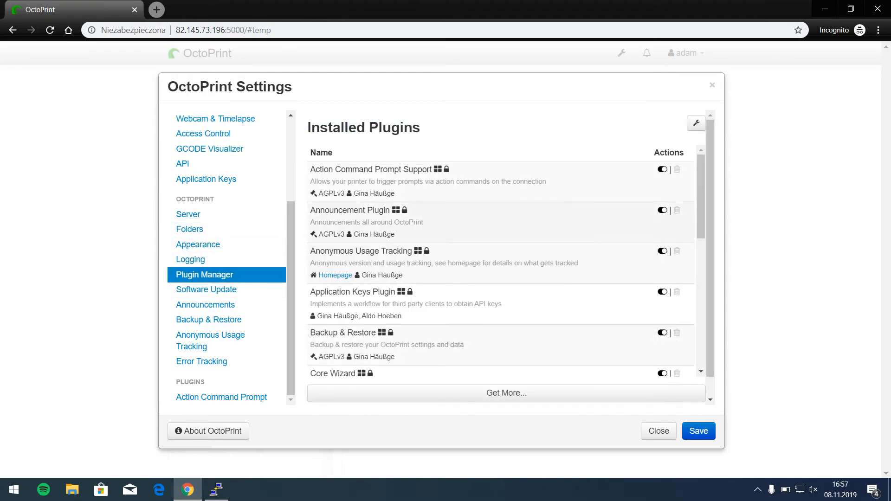
scroll("down", 3)
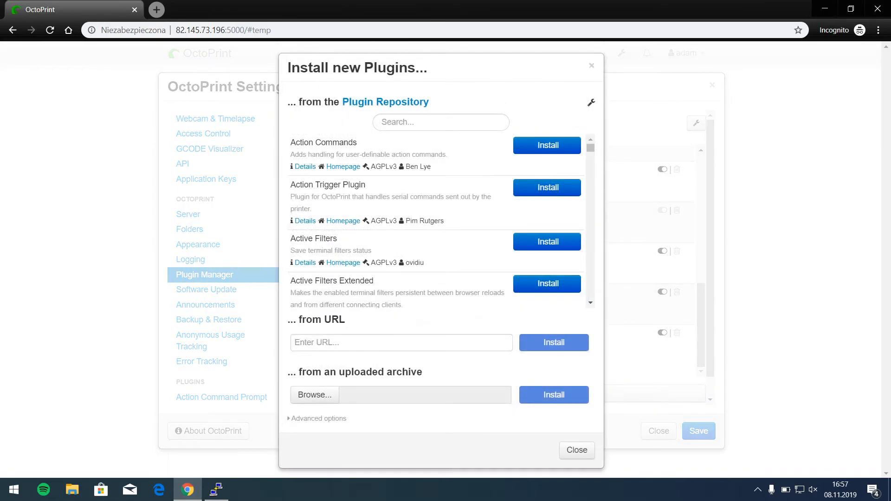
scroll("down", 3)
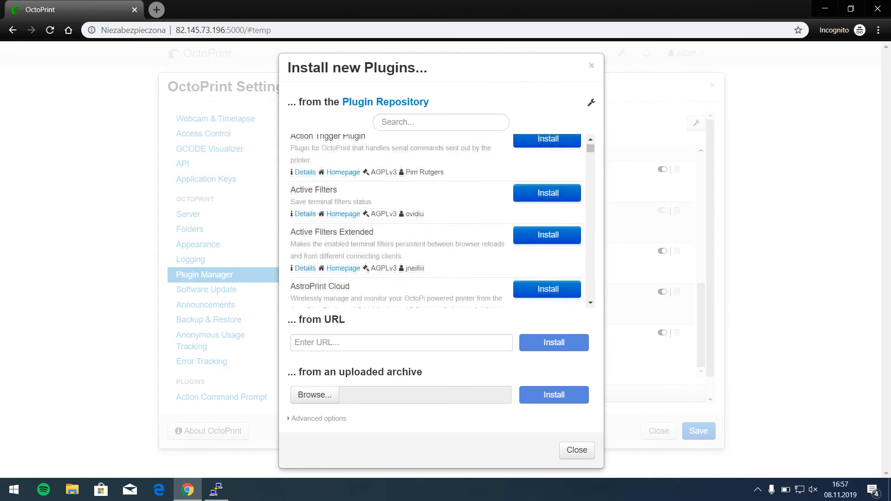
scroll("down", 3)
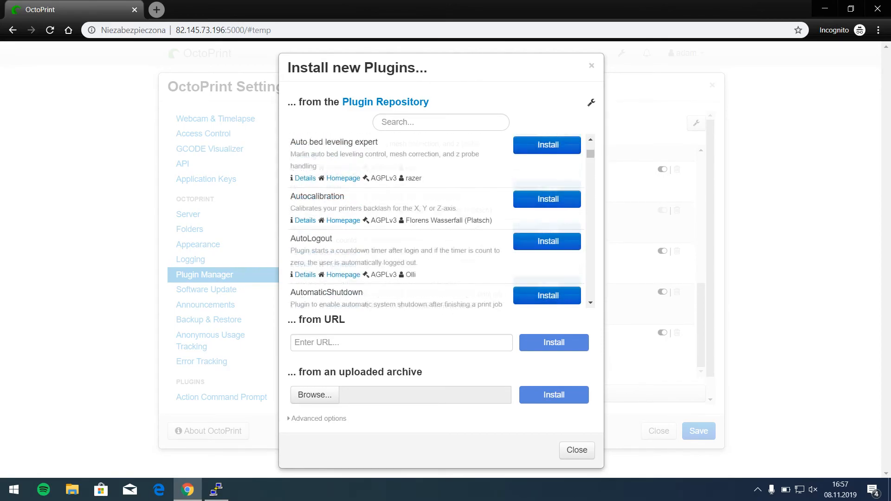
scroll("down", 3)
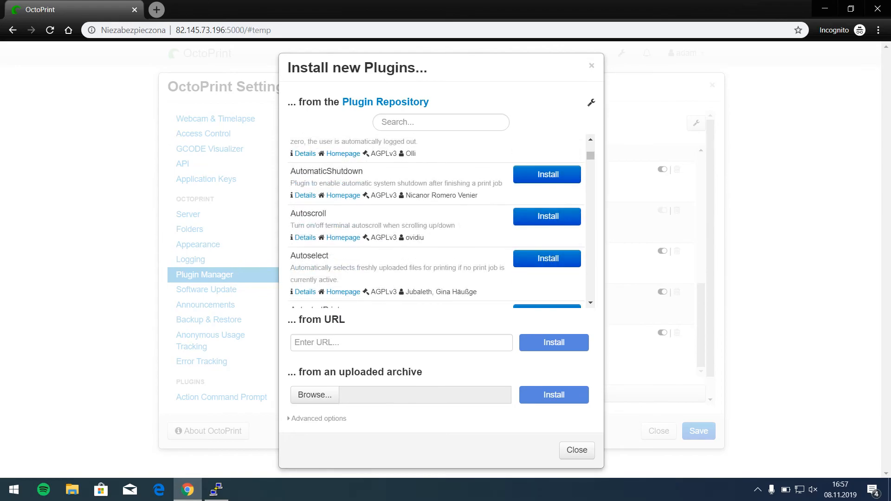
scroll("down", 3)
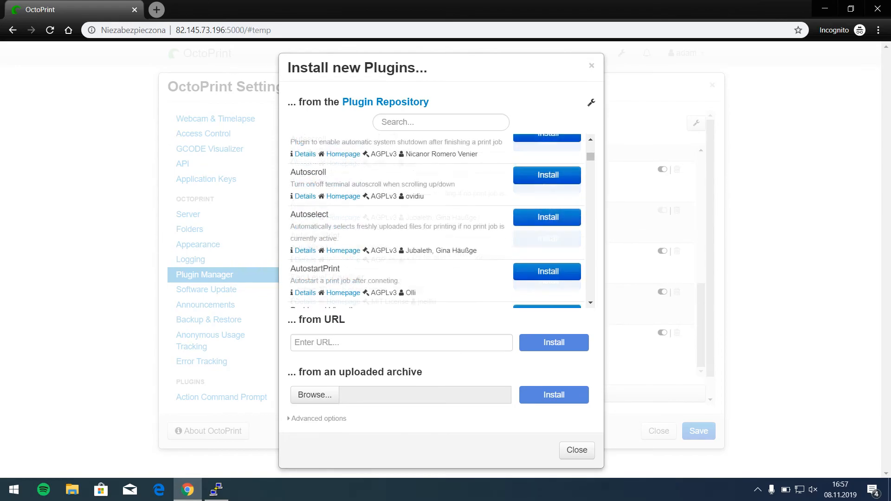
scroll("down", 3)
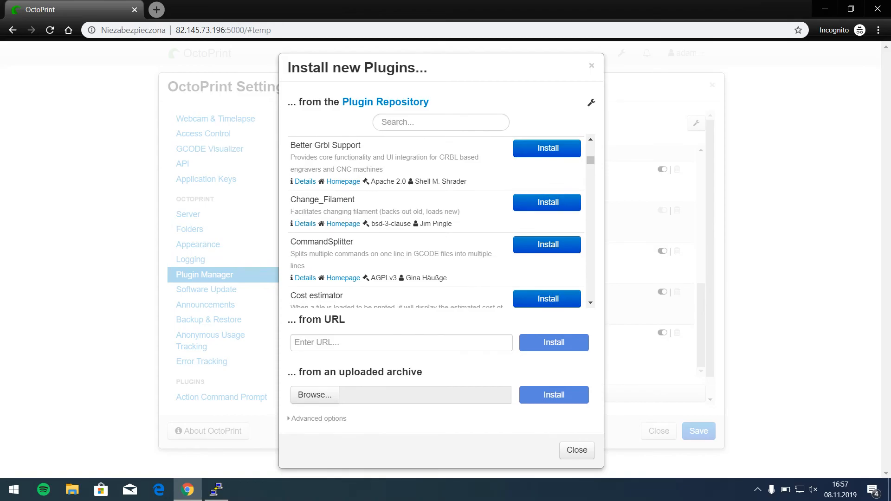
scroll("down", 3)
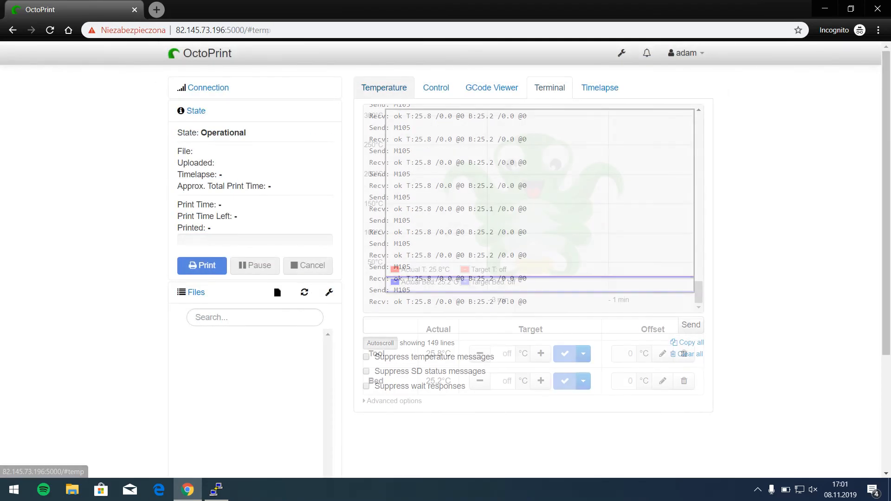
Bring the root SSH shell forward and begin a service command for OctoPrint.
left_click(216, 490)
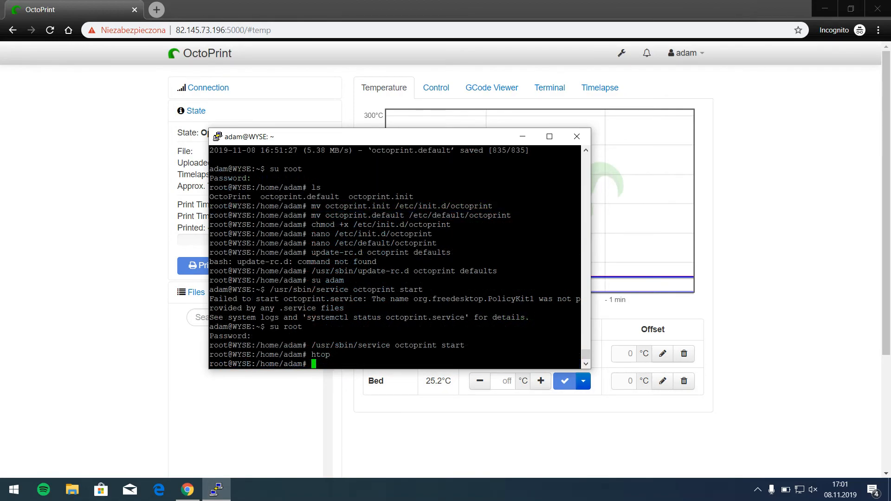
type("ser")
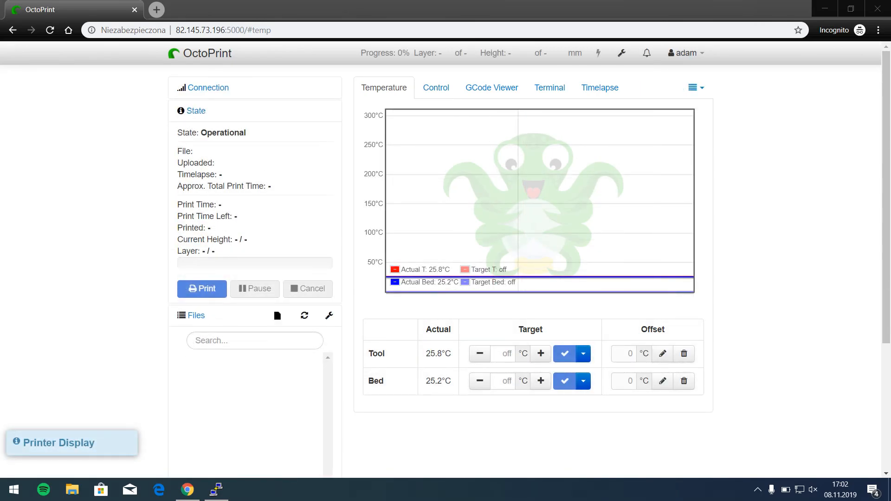
mouse_move(70, 443)
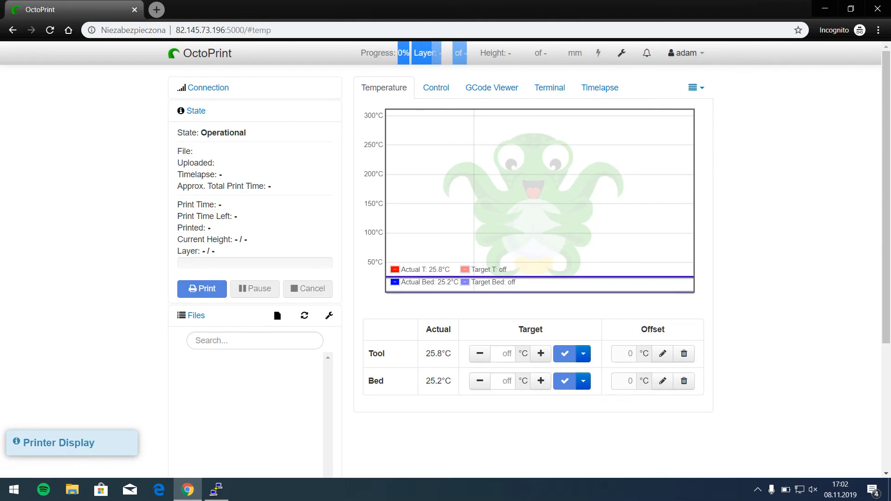
Highlight the new navbar progress and layer readout, then reveal the file upload area below.
left_click_drag(203, 162, 272, 186)
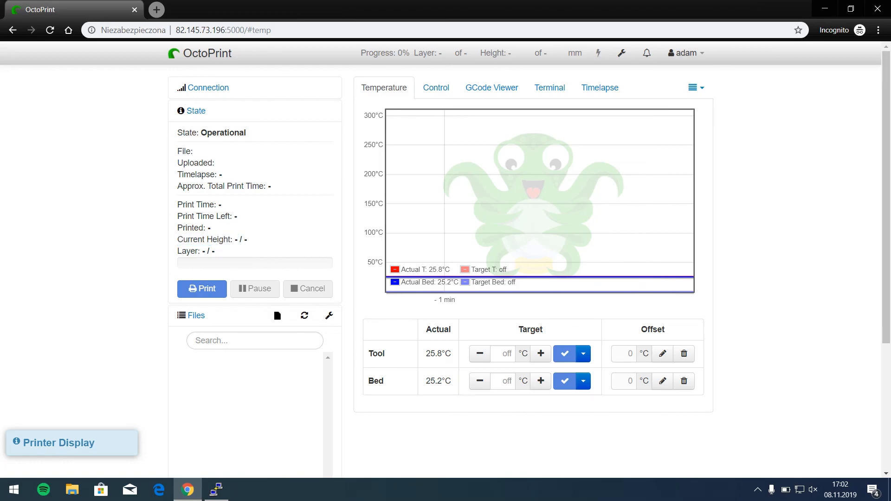
scroll("down", 3)
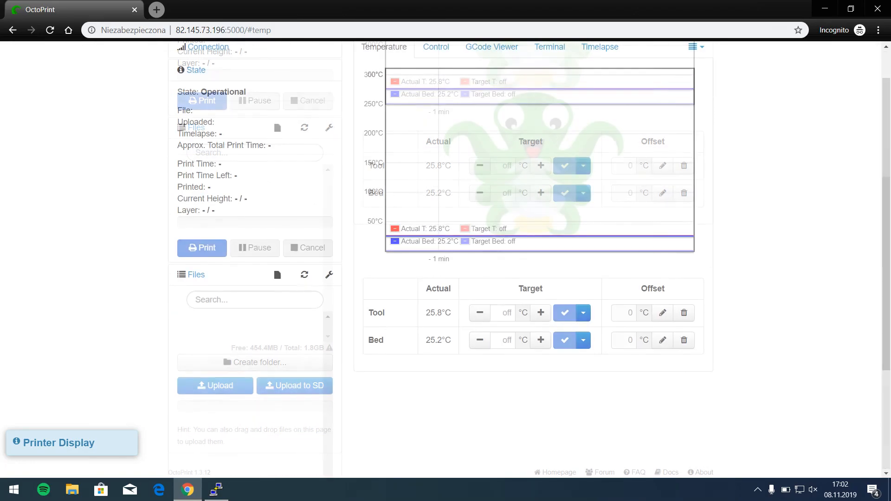